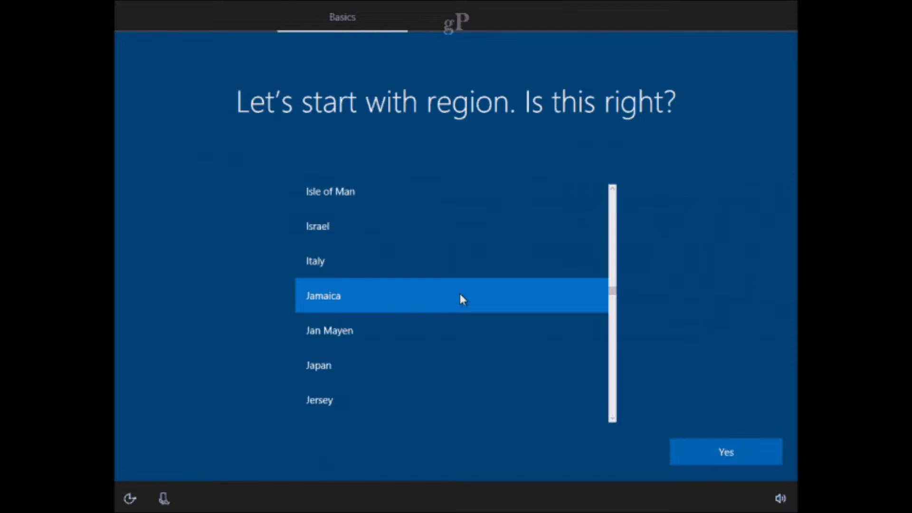
Select the device's country or region on the first OOBE screen and confirm with Yes
click(725, 451)
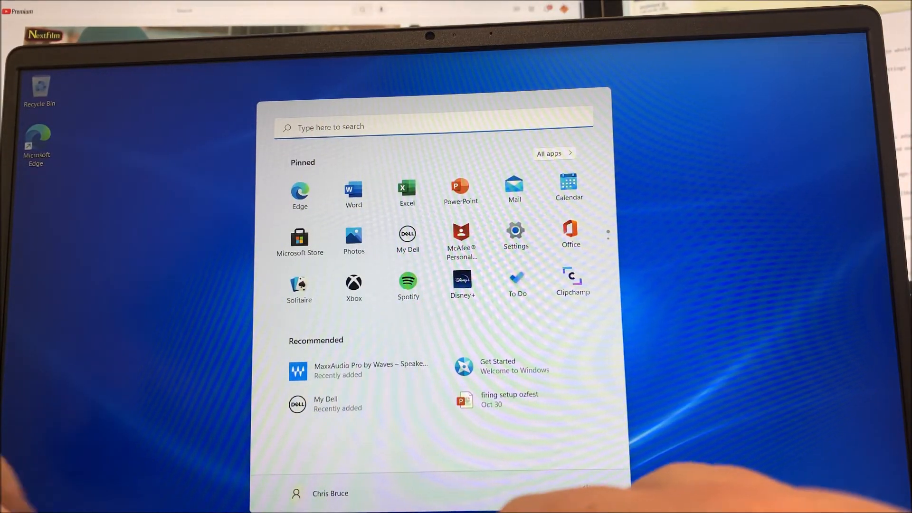
Search 'encrypt', switch Device encryption off, and confirm decrypting the drive
text(encryption)
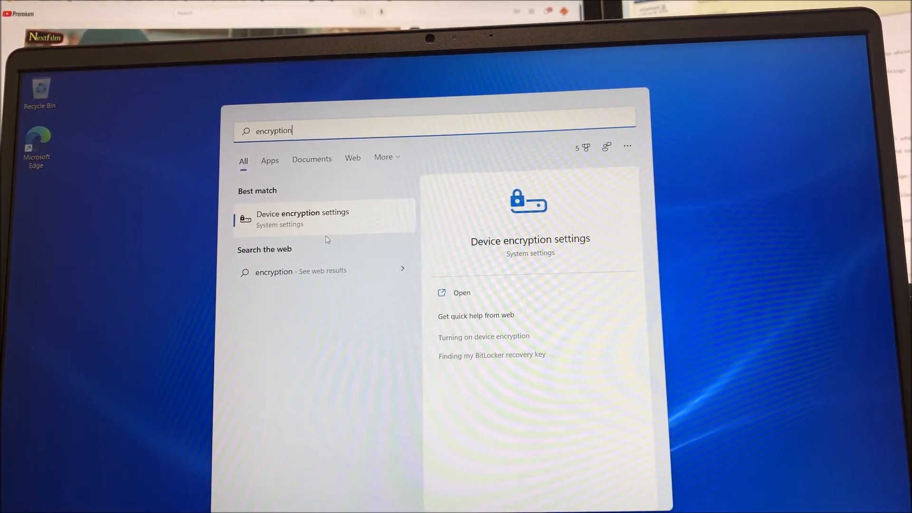
click(302, 217)
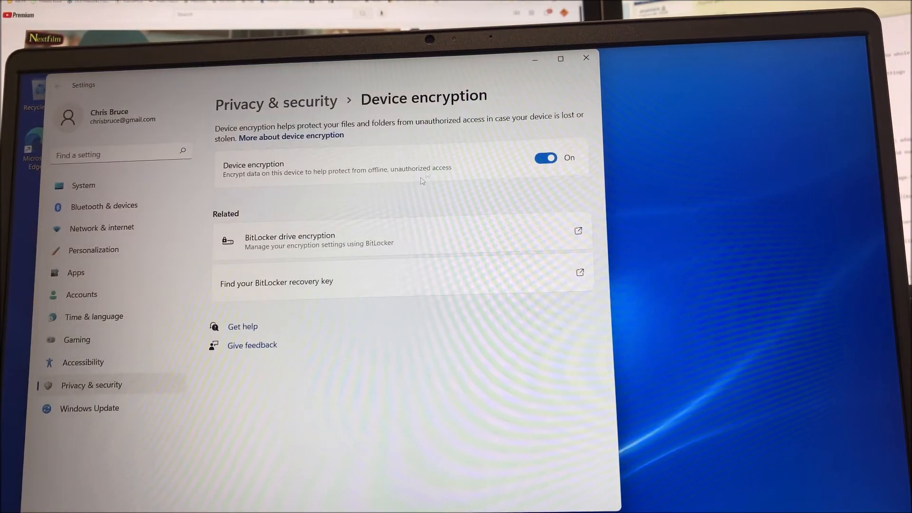
click(545, 157)
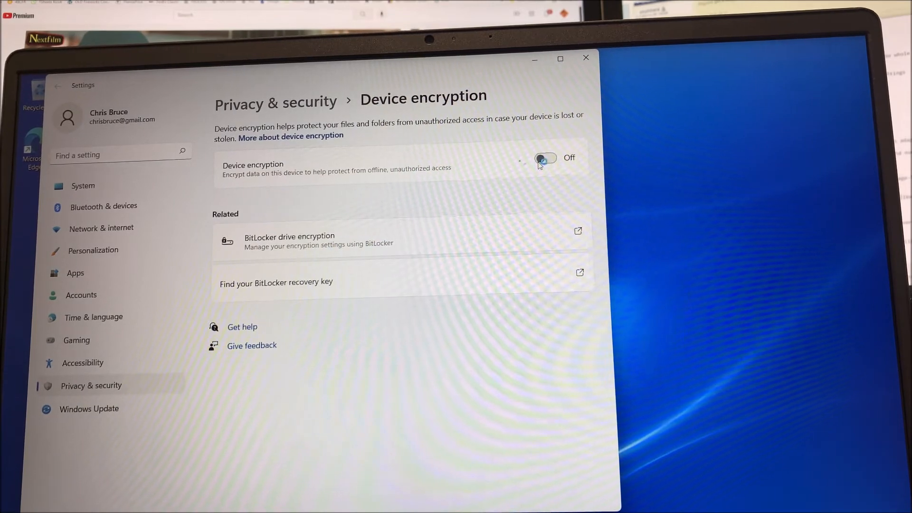
click(544, 158)
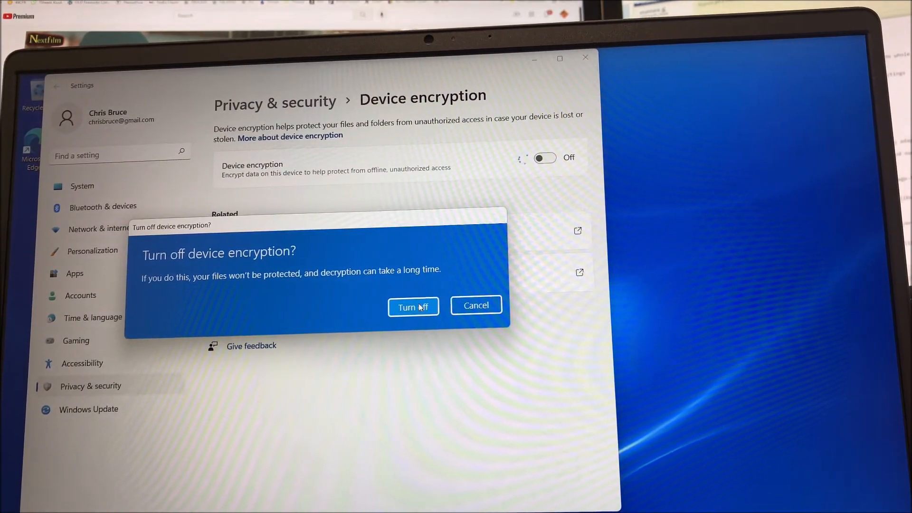
click(412, 306)
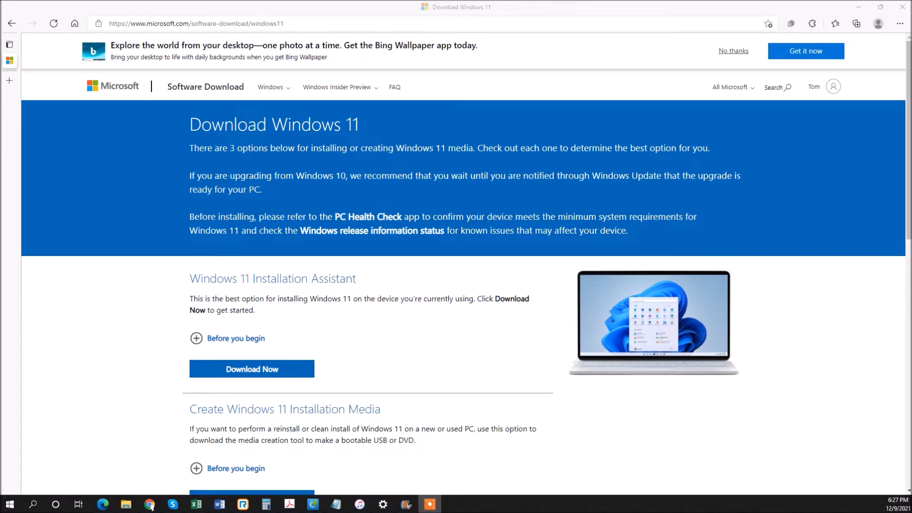
Download MediaCreationToolW11.exe from the Create Windows 11 Installation Media section and run it
scroll(down, 3)
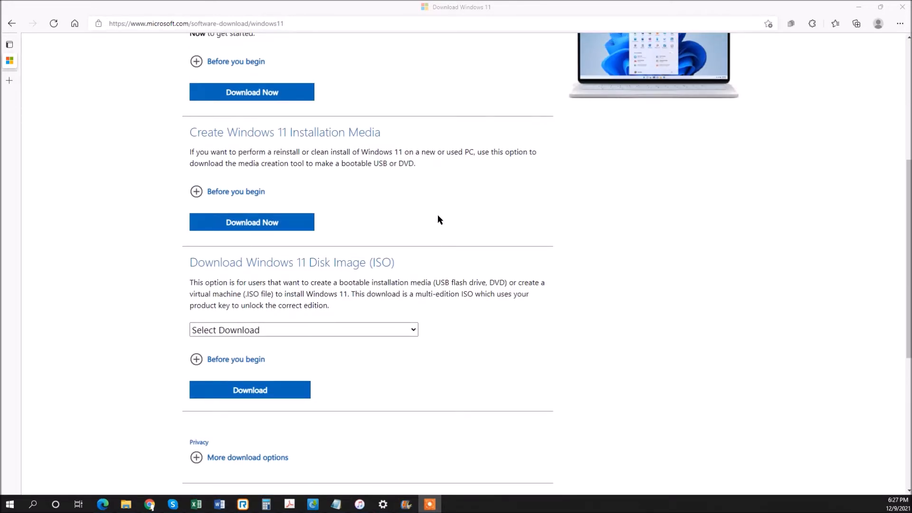
mouse_move(282, 140)
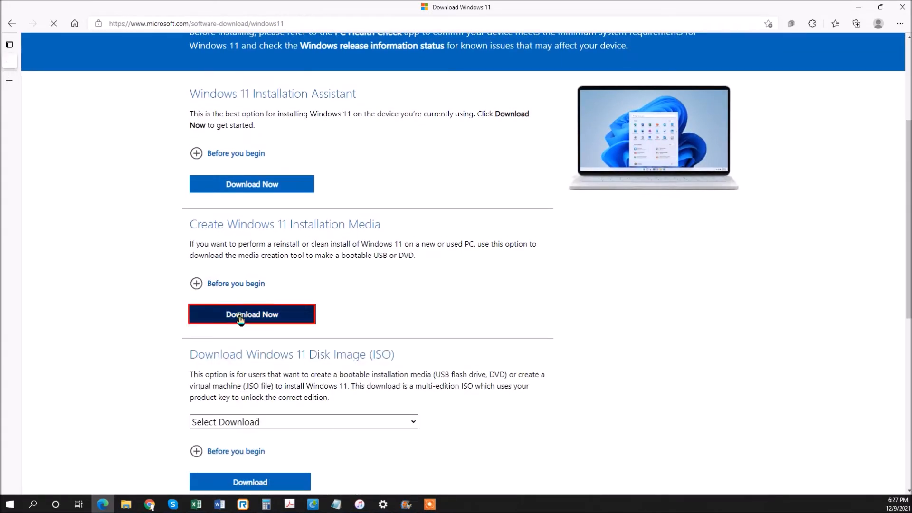
click(251, 314)
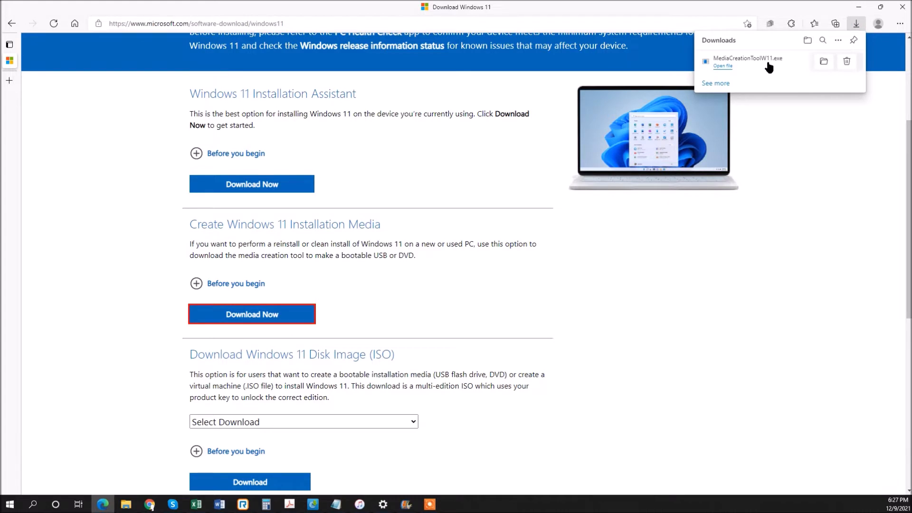
mouse_move(648, 186)
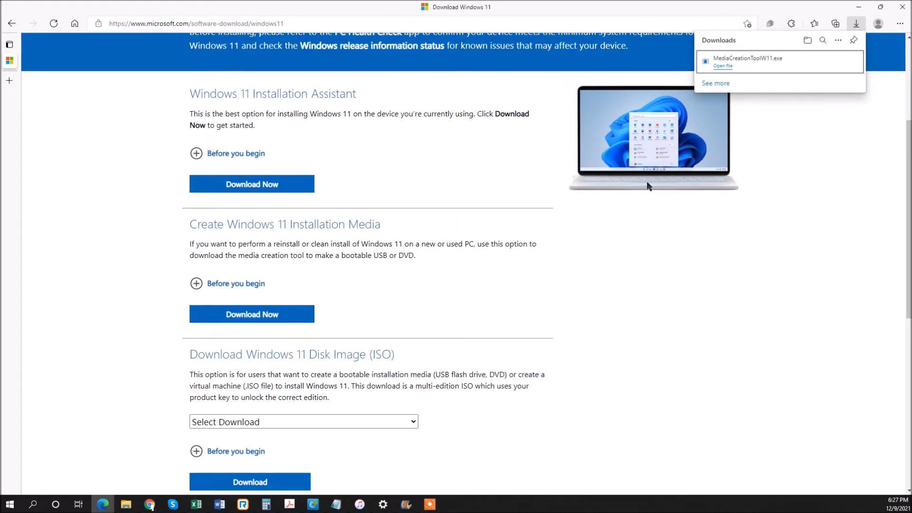
click(722, 66)
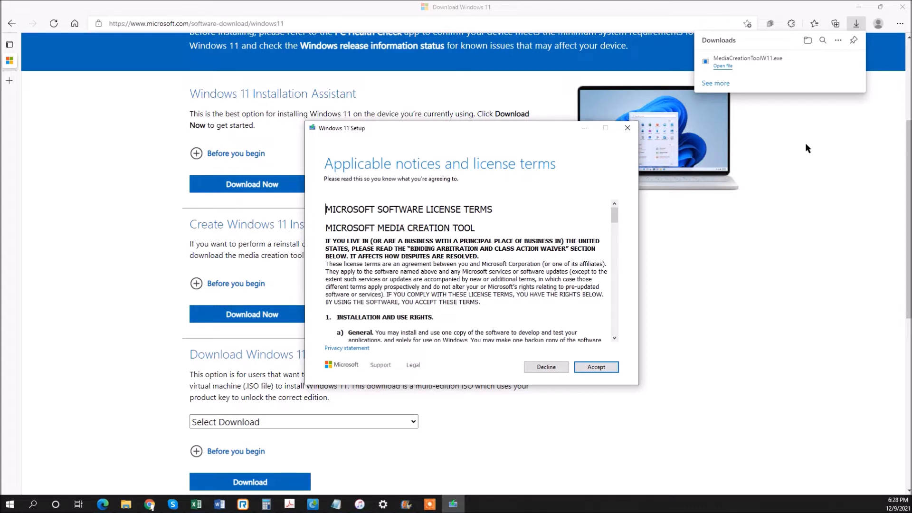
Accept the license, choose USB flash drive media on H: (ESD-USB), and begin downloading
click(595, 367)
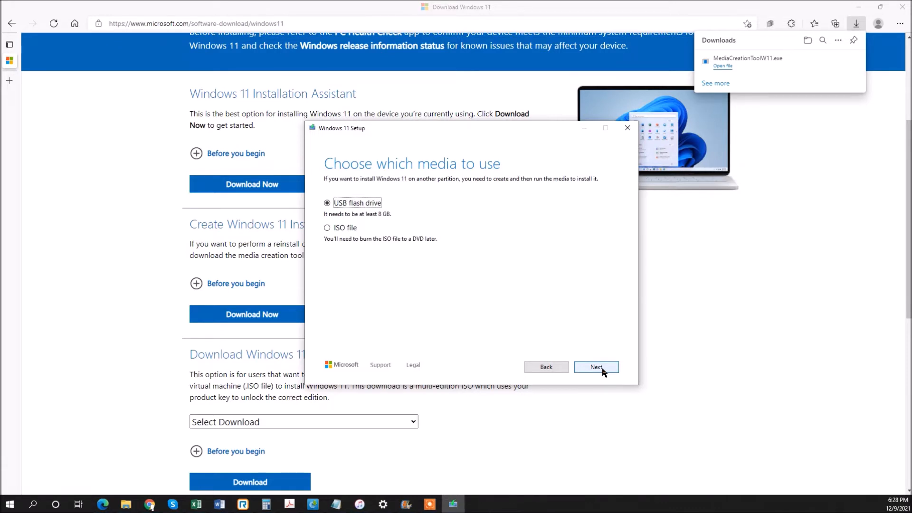
click(596, 367)
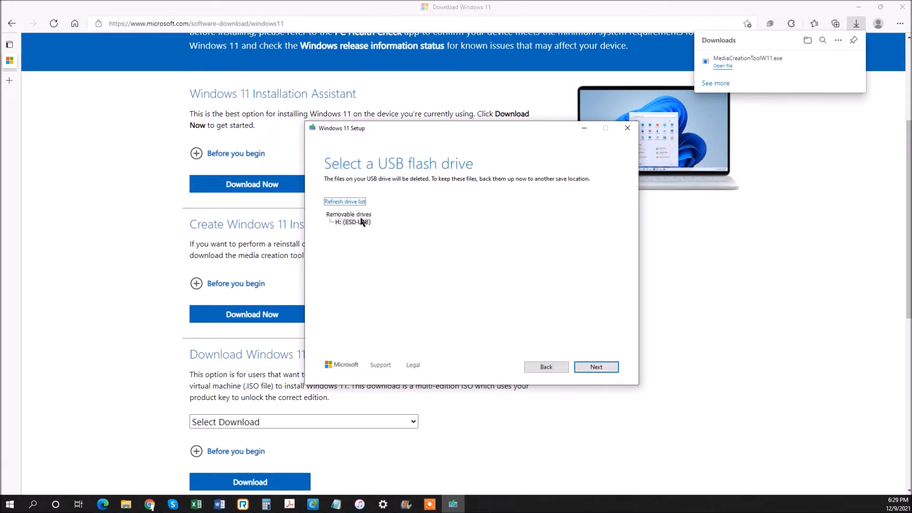
click(353, 222)
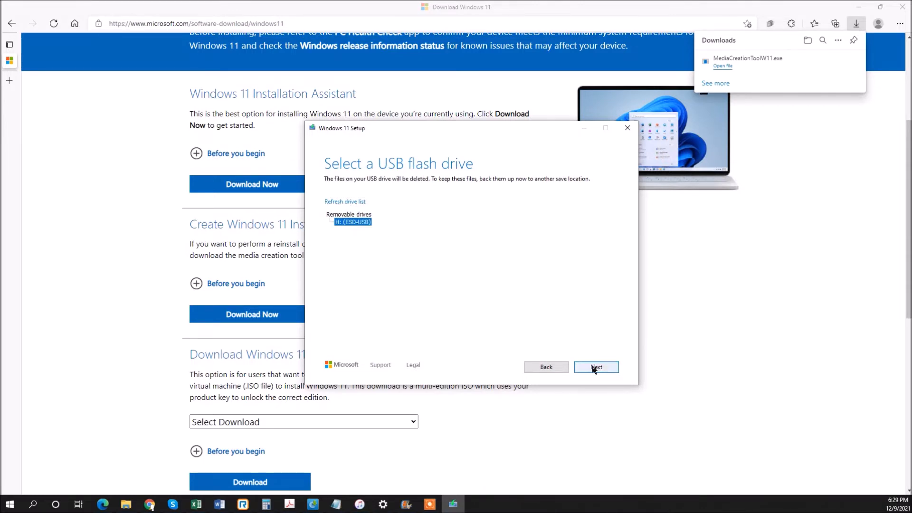
click(595, 367)
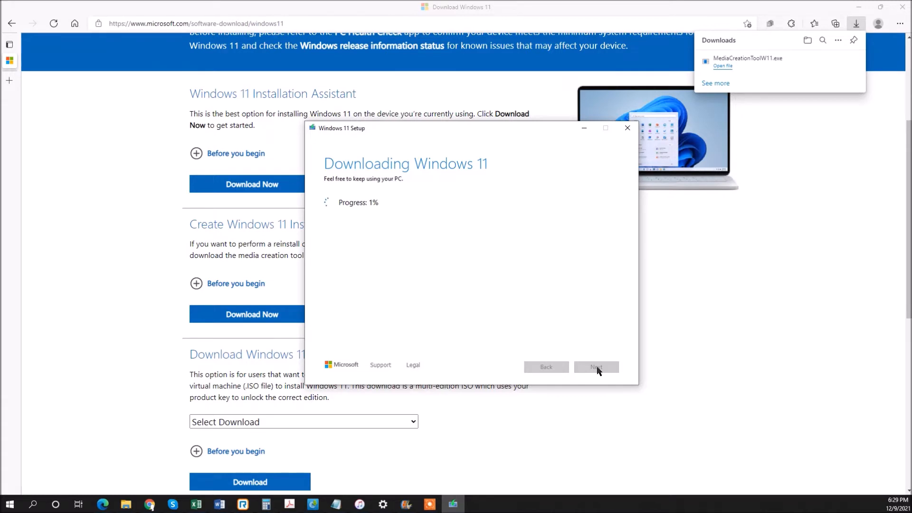
mouse_move(462, 323)
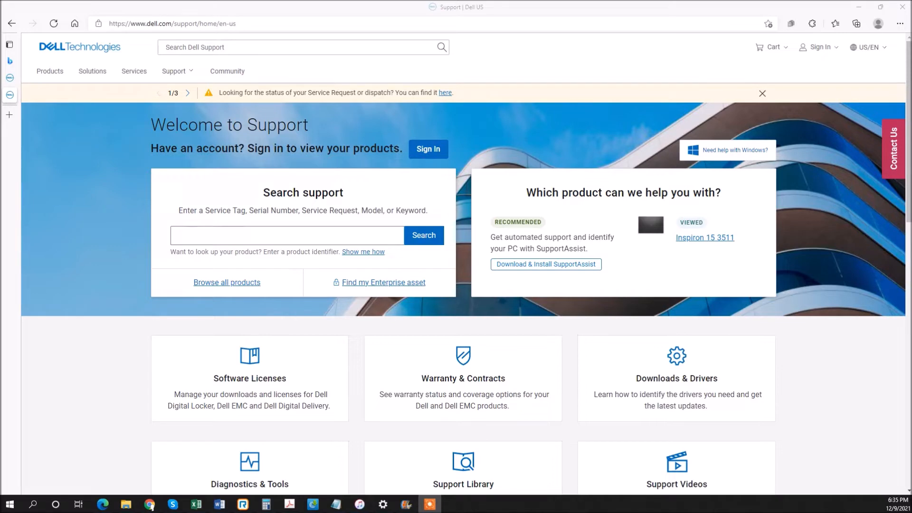
Open the Inspiron 15 3511 Drivers & Downloads page and expand Find drivers
click(287, 235)
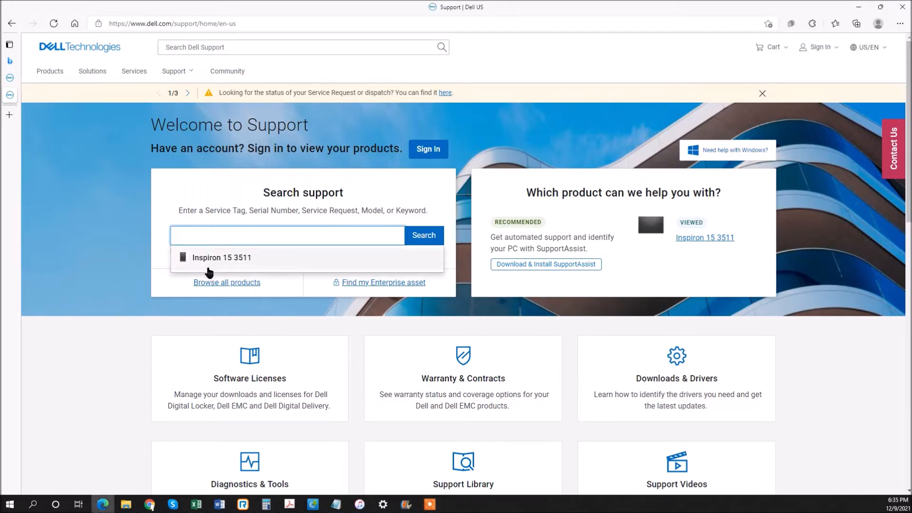
click(222, 257)
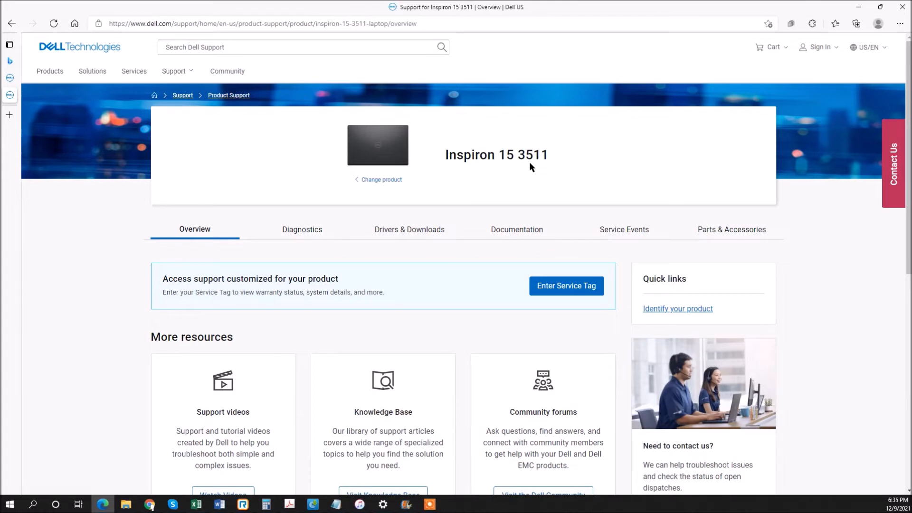
mouse_move(408, 232)
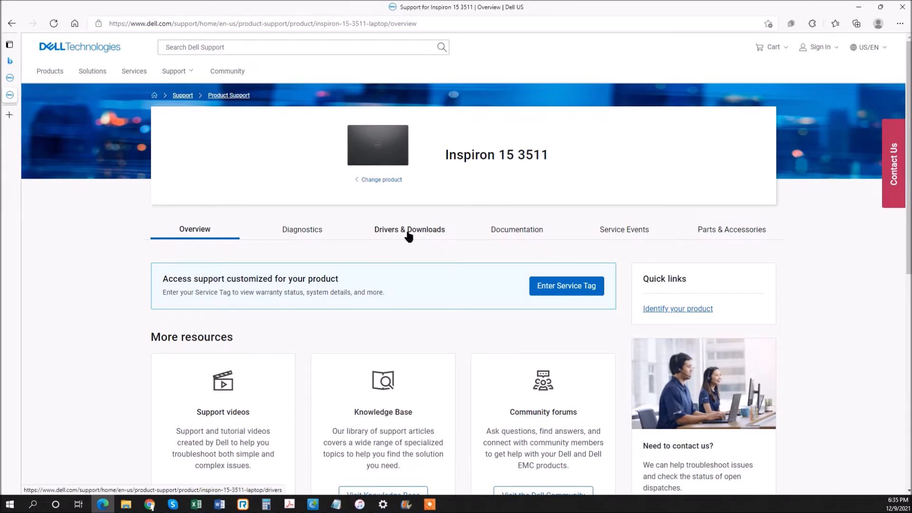
click(409, 229)
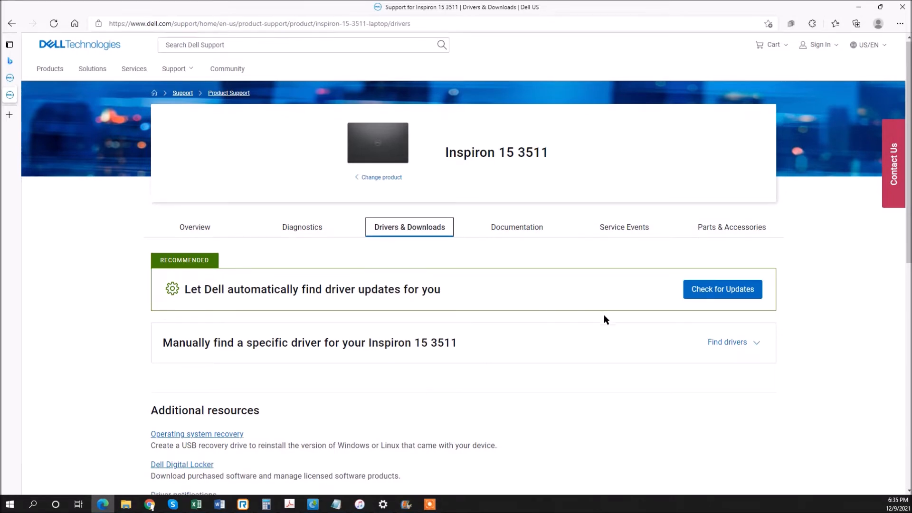
click(727, 342)
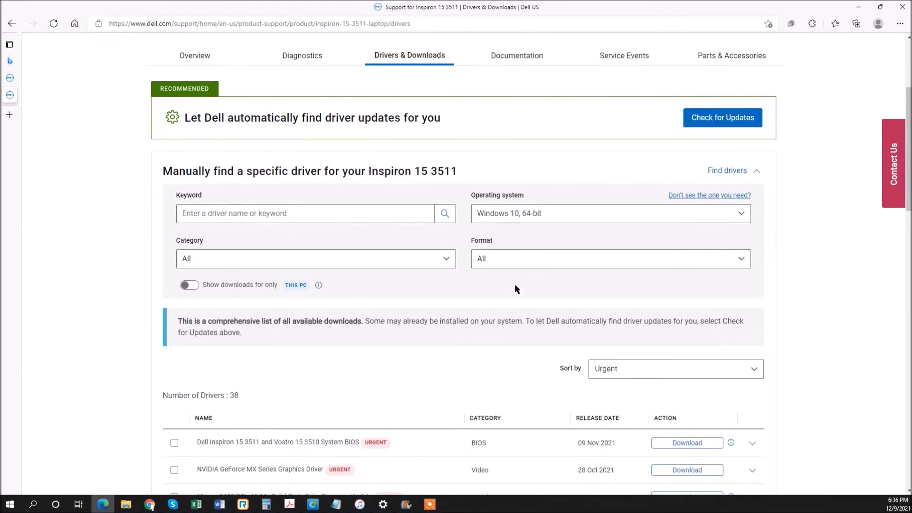
Show all drivers and download the Realtek RTL8821CE/RTL8822CE Wi-Fi and Bluetooth driver
scroll(down, 3)
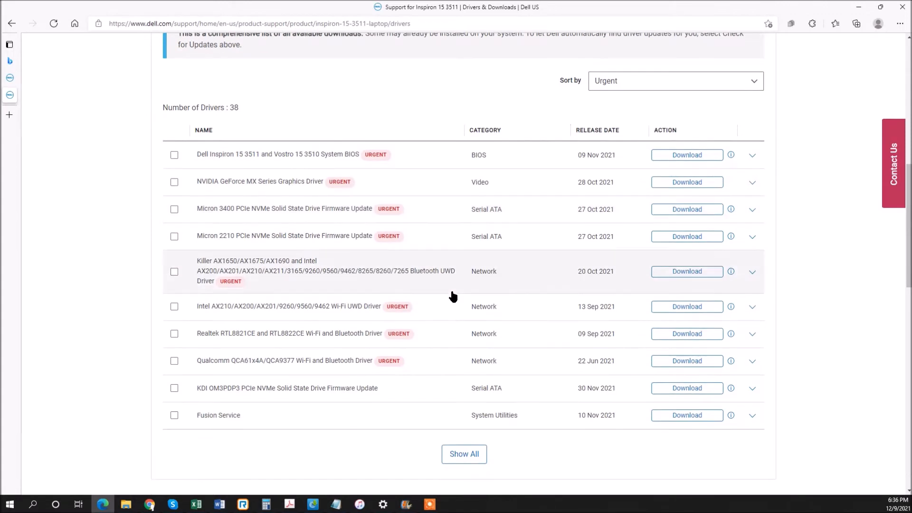
scroll(down, 3)
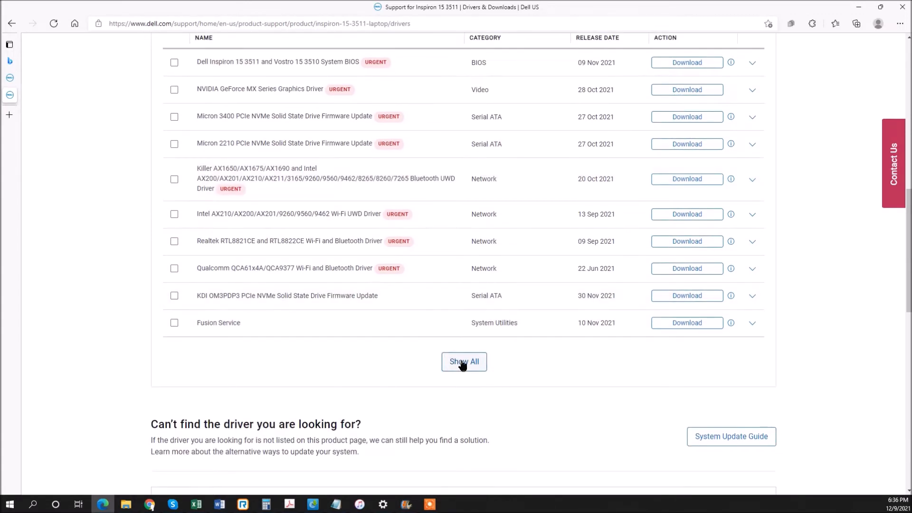
click(464, 360)
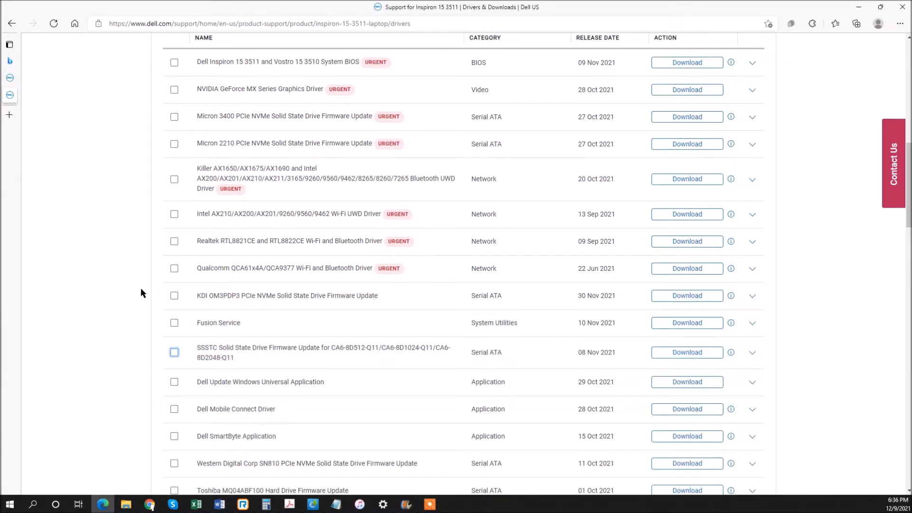
mouse_move(284, 339)
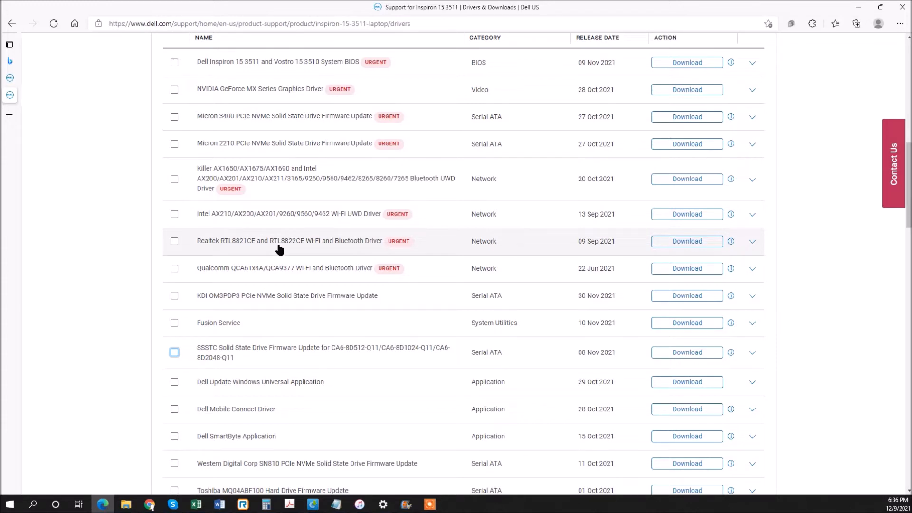
mouse_move(587, 247)
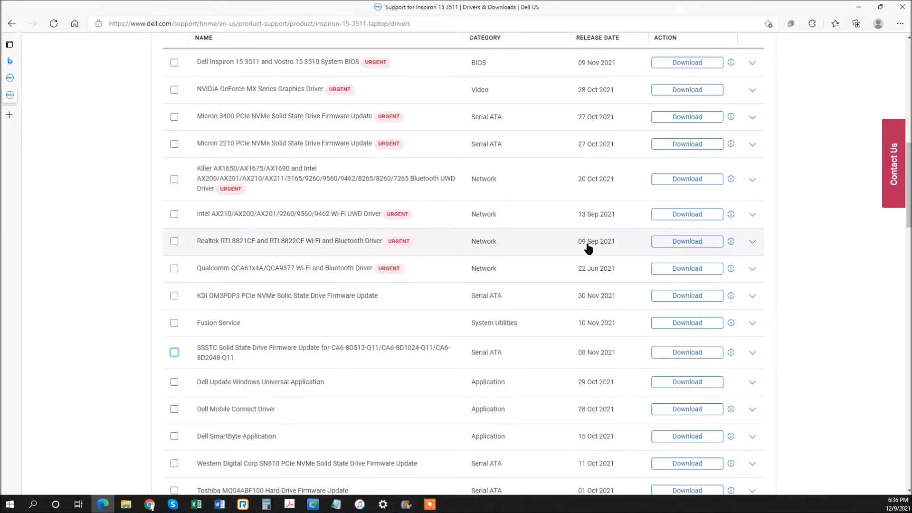
click(686, 241)
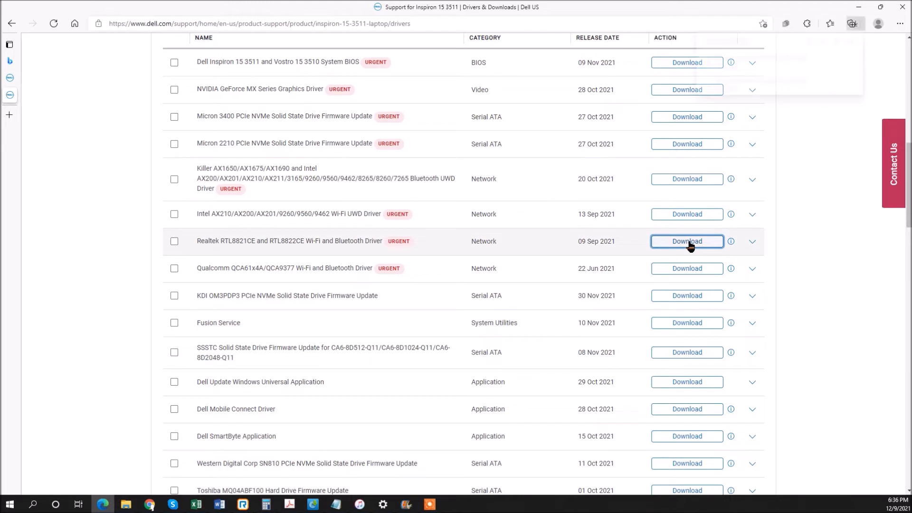
Scroll the driver list and expand the Intel Rapid Storage Technology Driver 18.3.0.1003 row
click(686, 241)
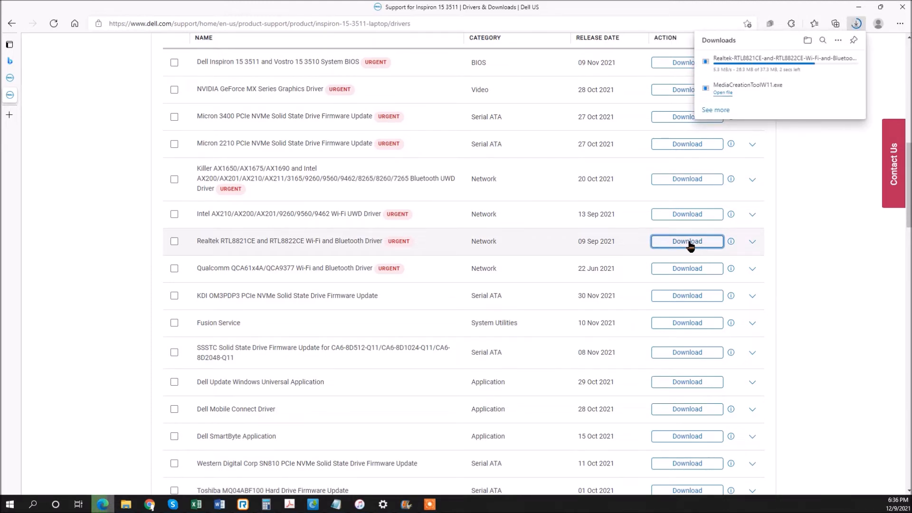
mouse_move(474, 303)
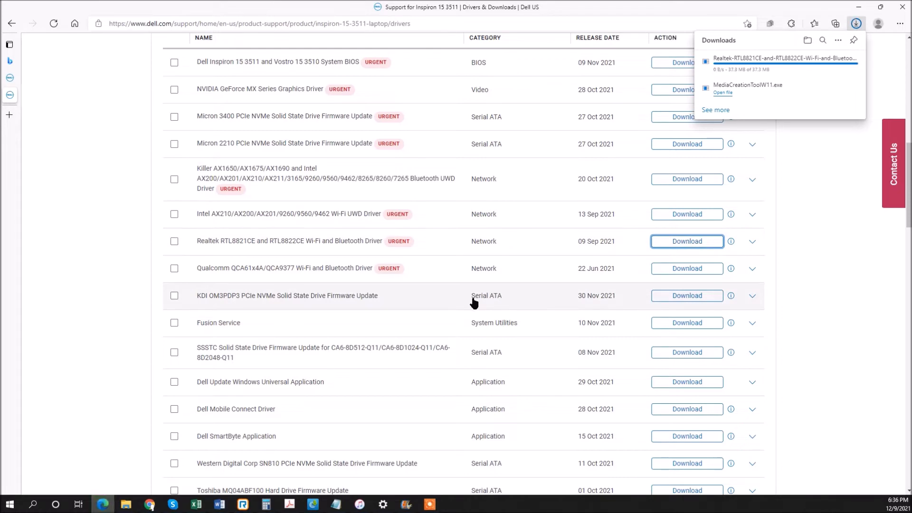
scroll(down, 3)
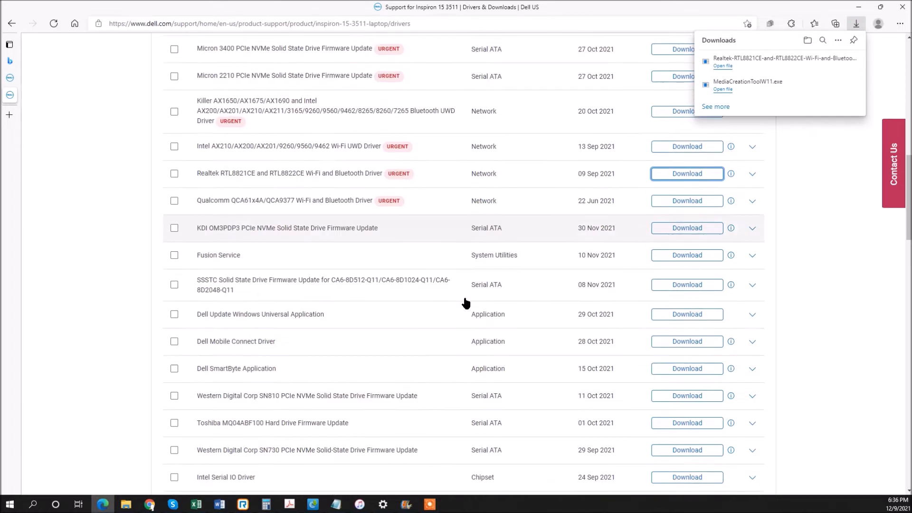
scroll(down, 3)
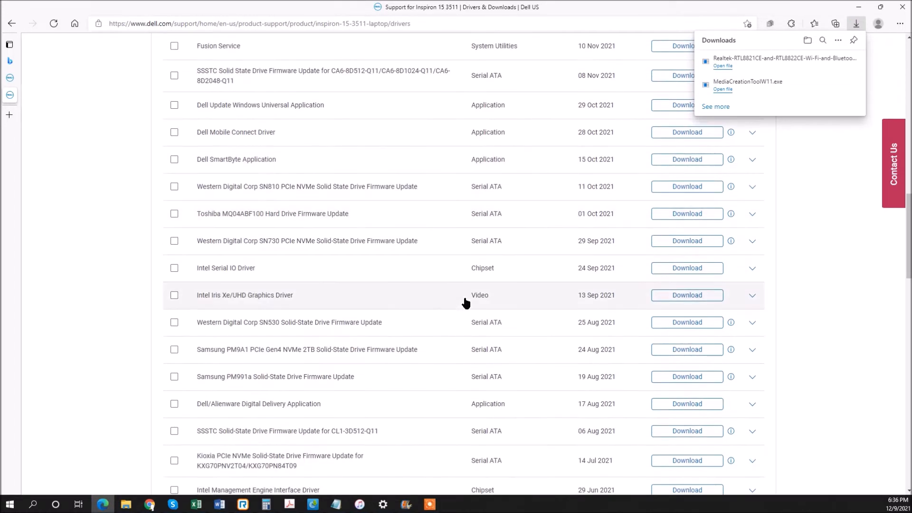
scroll(down, 3)
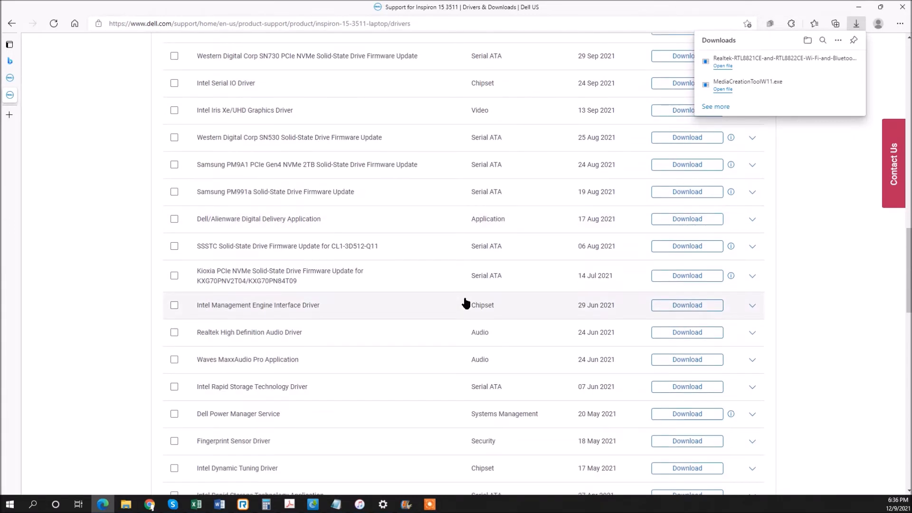
scroll(down, 3)
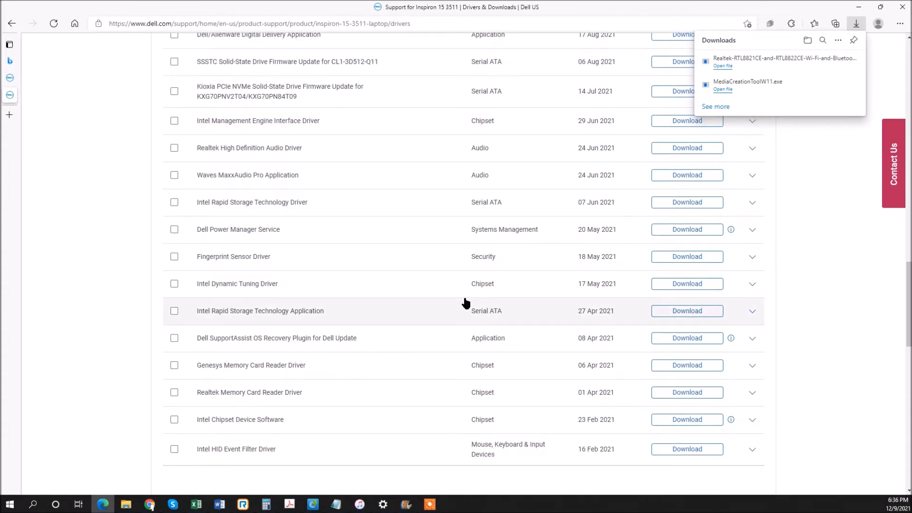
mouse_move(360, 310)
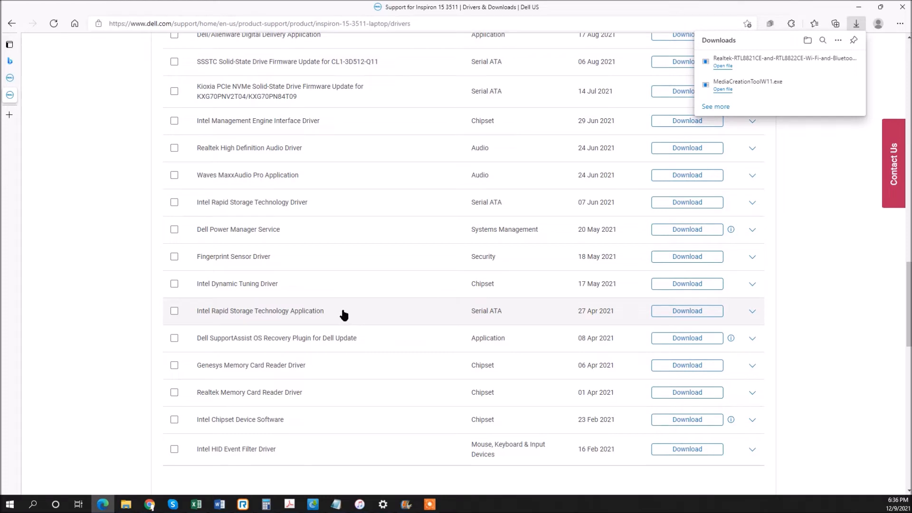
click(751, 310)
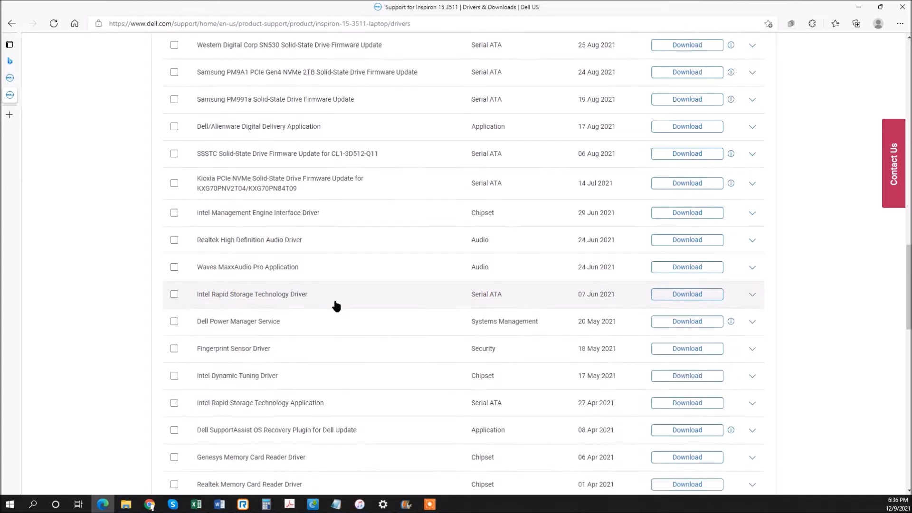
click(752, 294)
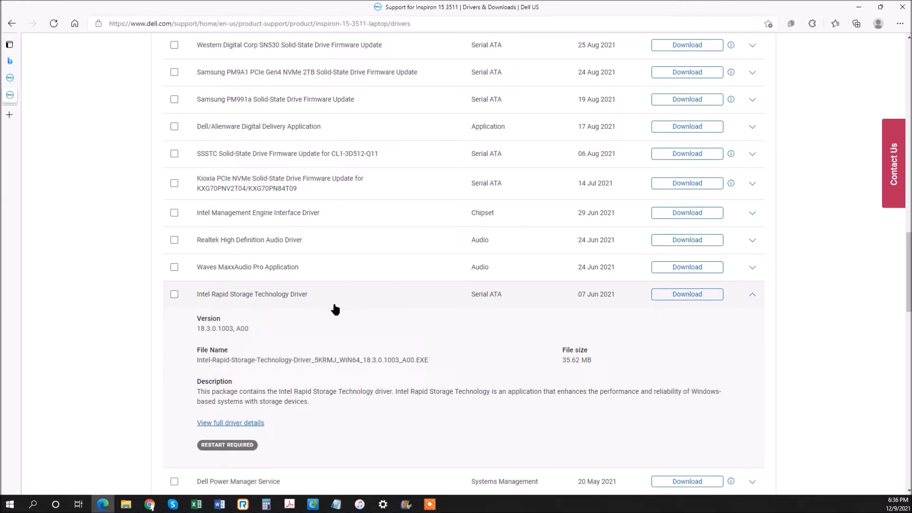
mouse_move(461, 313)
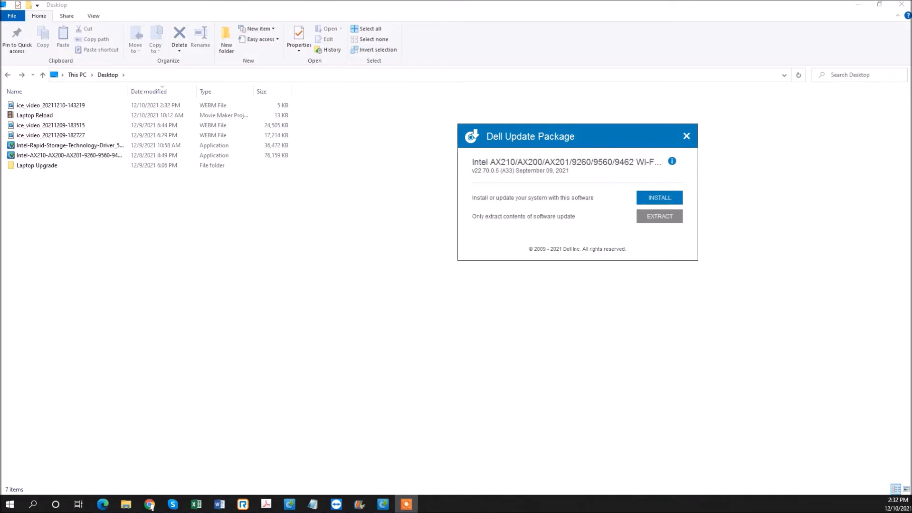
mouse_move(285, 358)
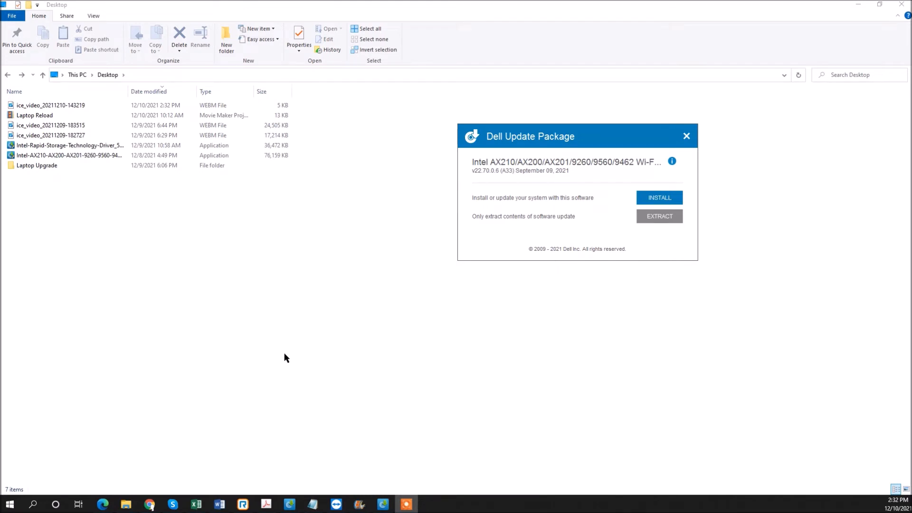
Choose EXTRACT and save the Wi-Fi package into a newly made Desktop folder
click(68, 145)
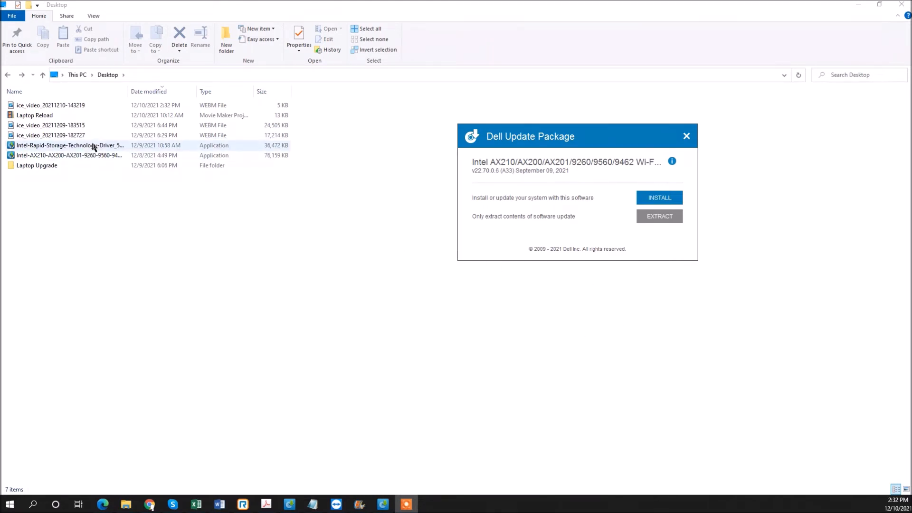
mouse_move(46, 150)
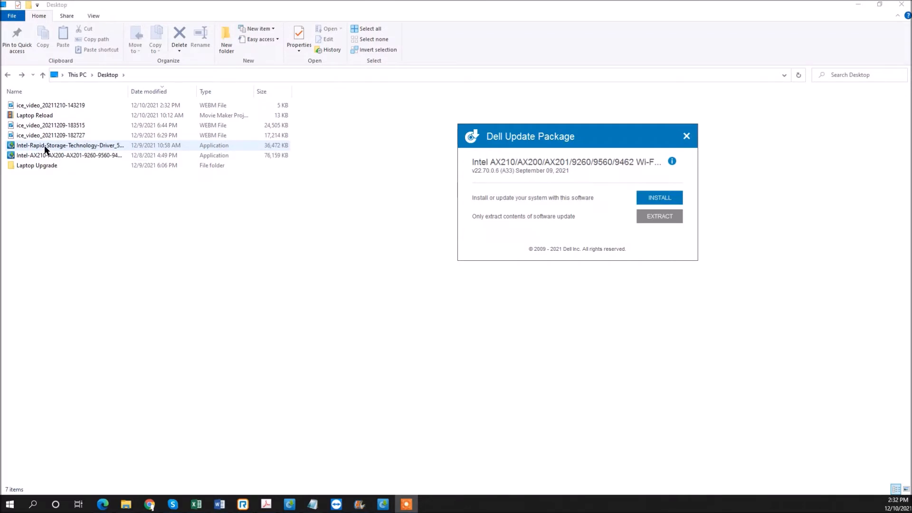
click(66, 155)
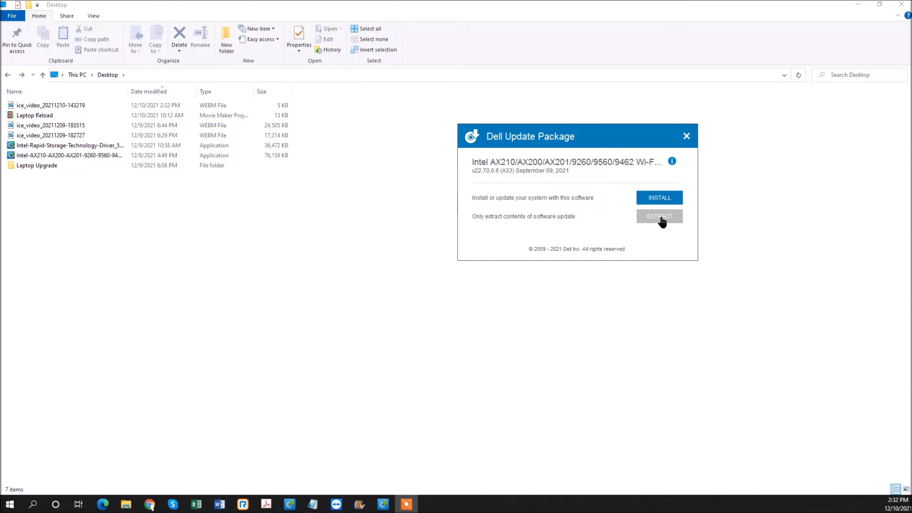
click(659, 215)
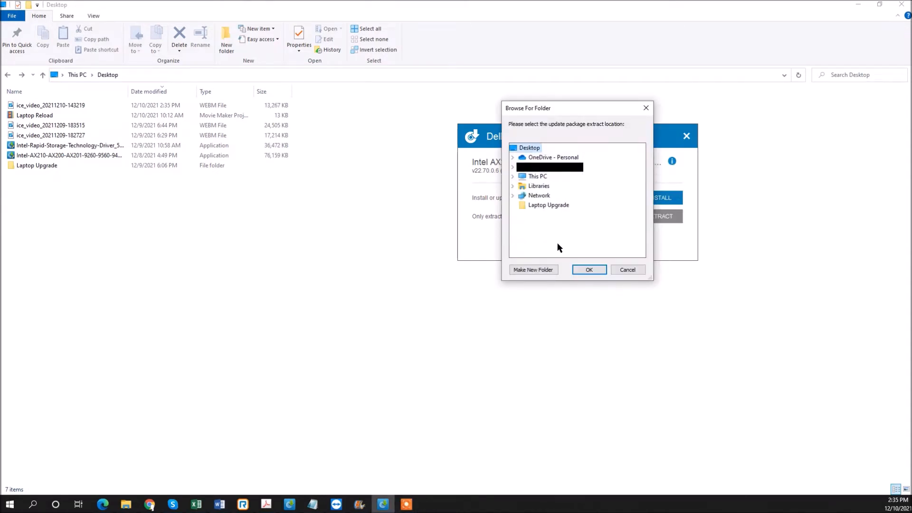
click(531, 269)
text(Intel)
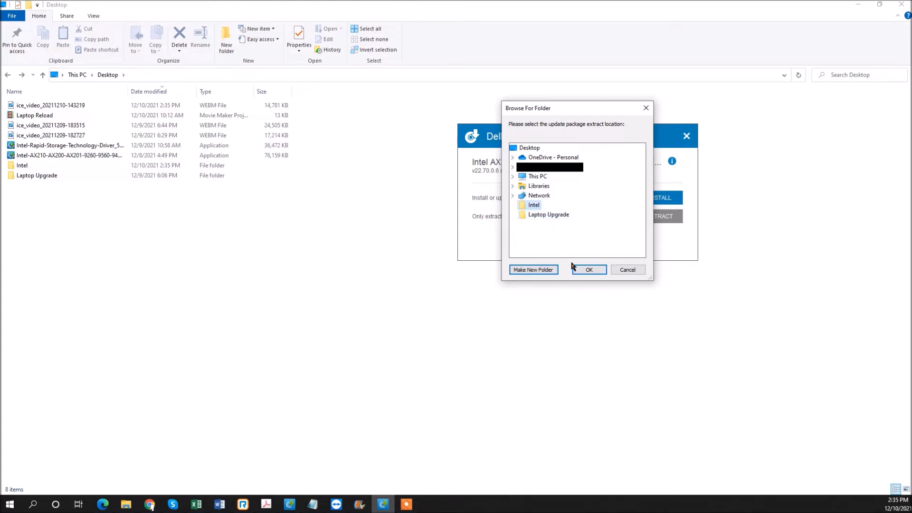
click(588, 270)
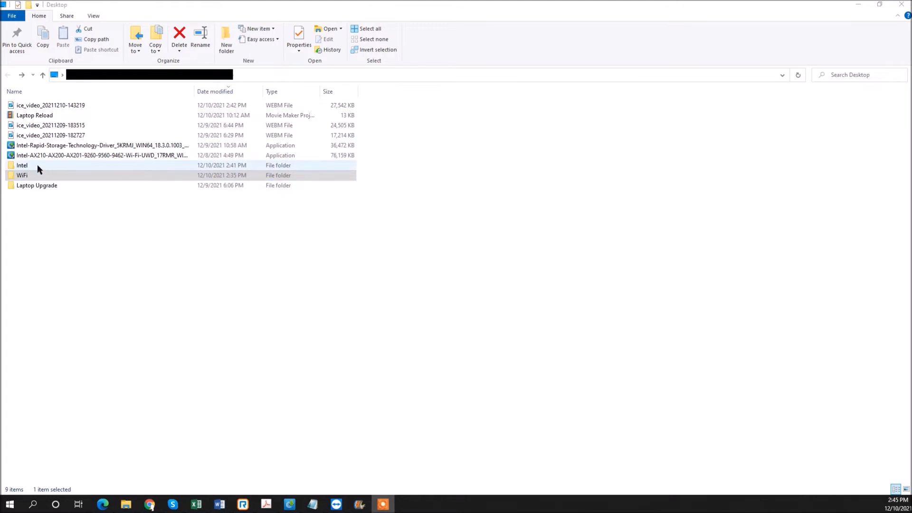
Browse WiFi > Production > Windows10-x64 > Drivers to view the 17 driver files, then go back
click(22, 175)
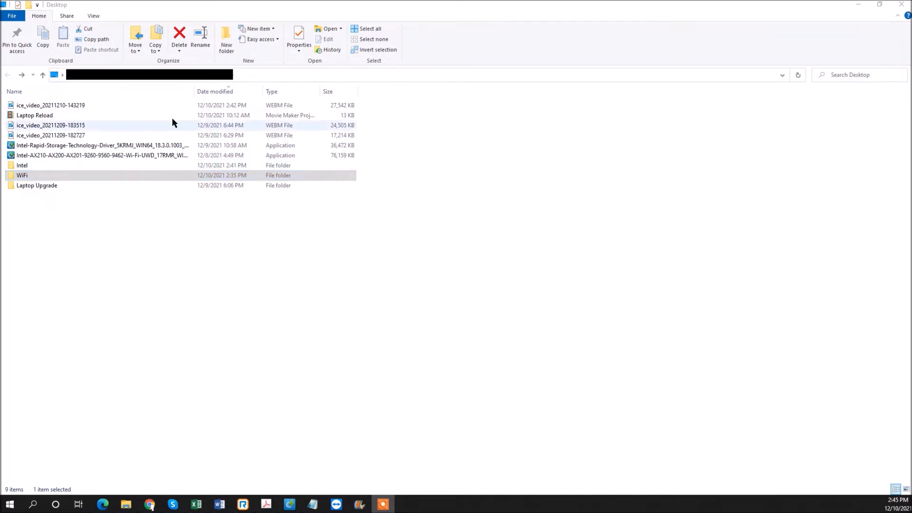
click(22, 175)
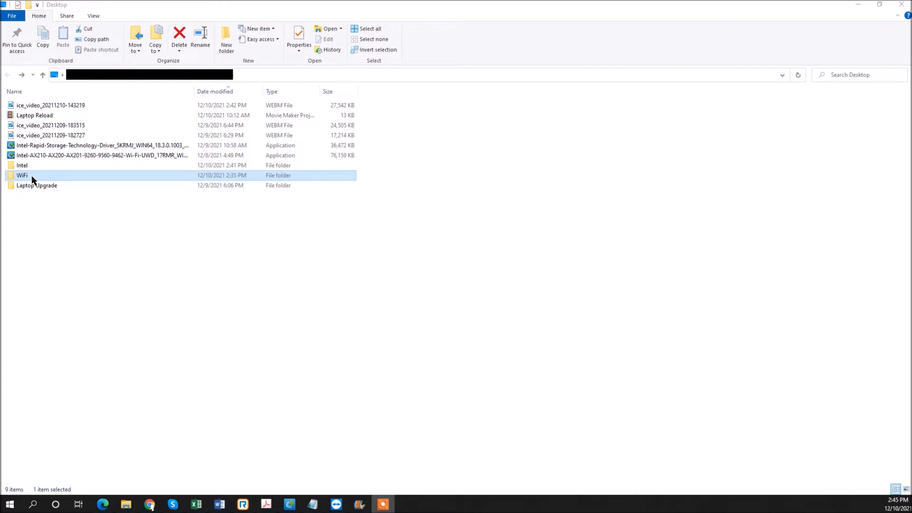
double_click(22, 175)
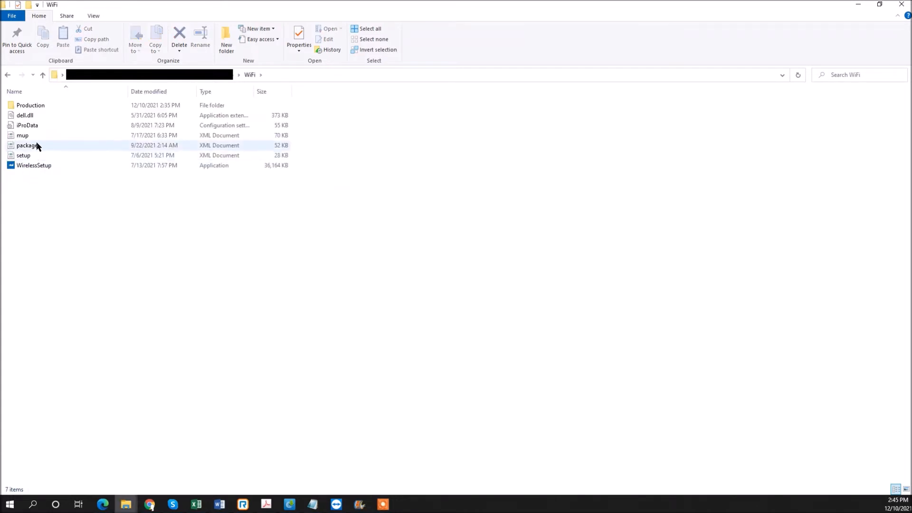
double_click(30, 104)
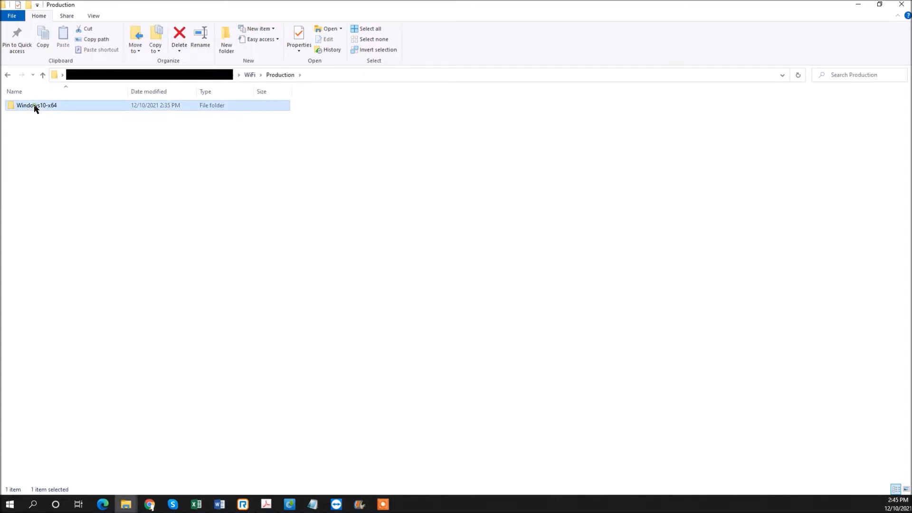
double_click(36, 105)
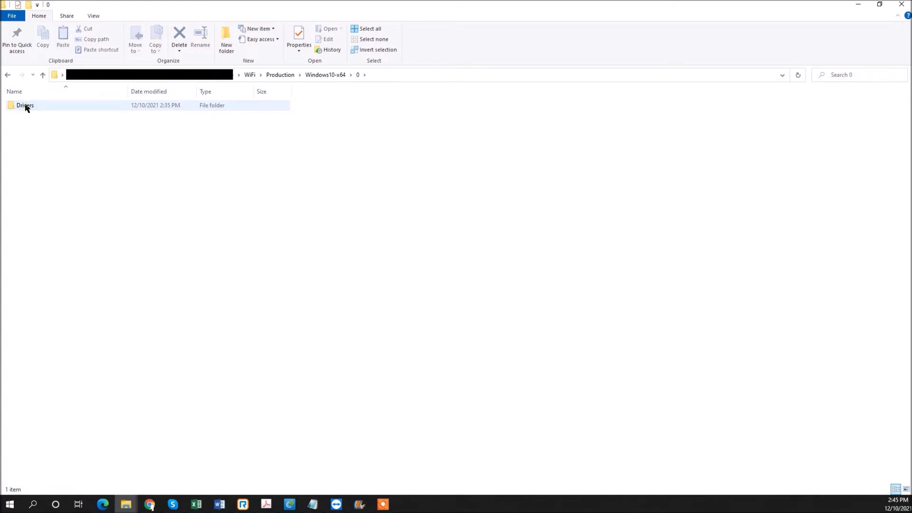
double_click(25, 106)
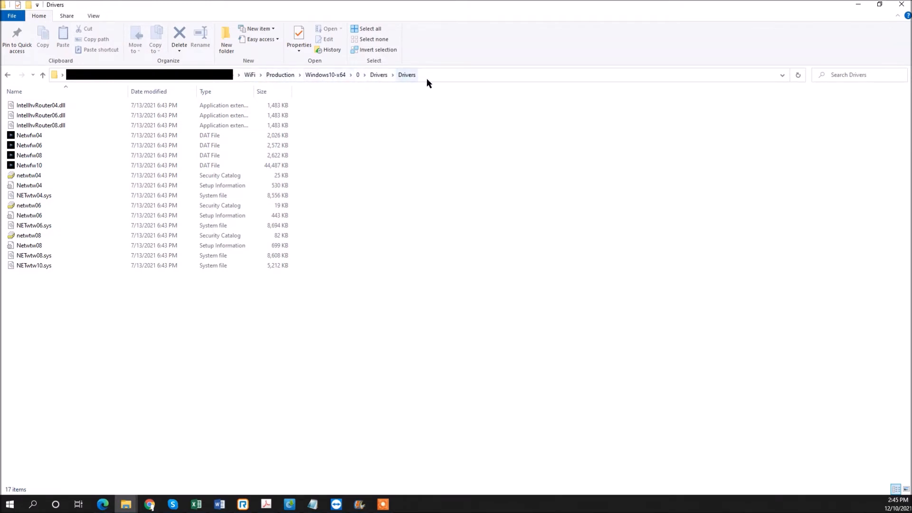
mouse_move(352, 77)
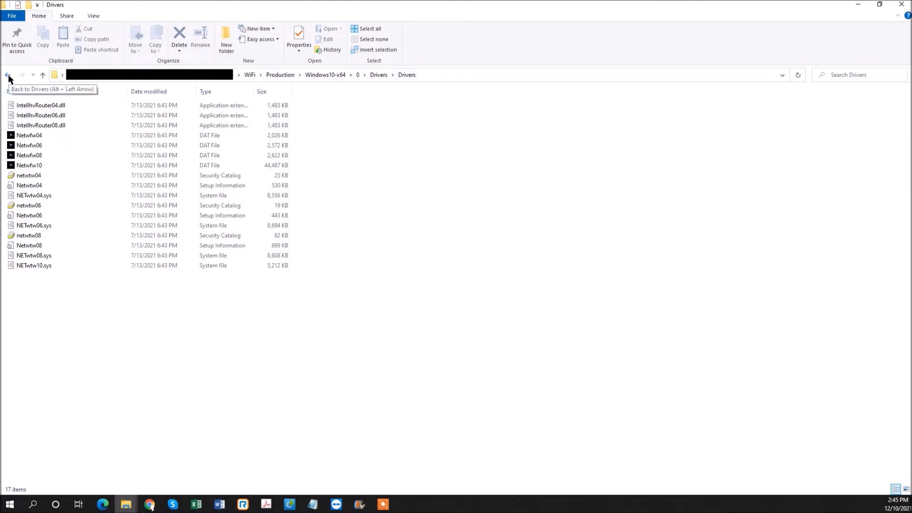
click(9, 74)
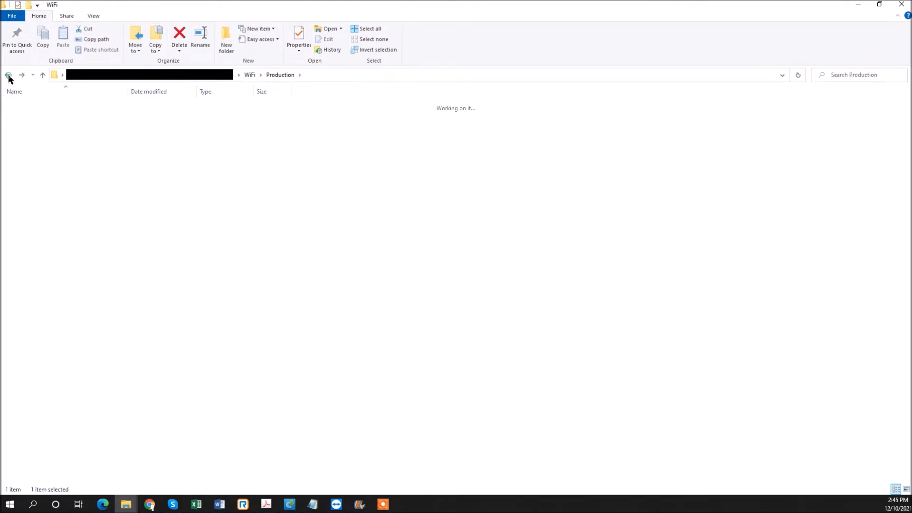
Browse the Intel folder down to its VMD driver subfolder of 10 files, then return to Desktop
click(8, 74)
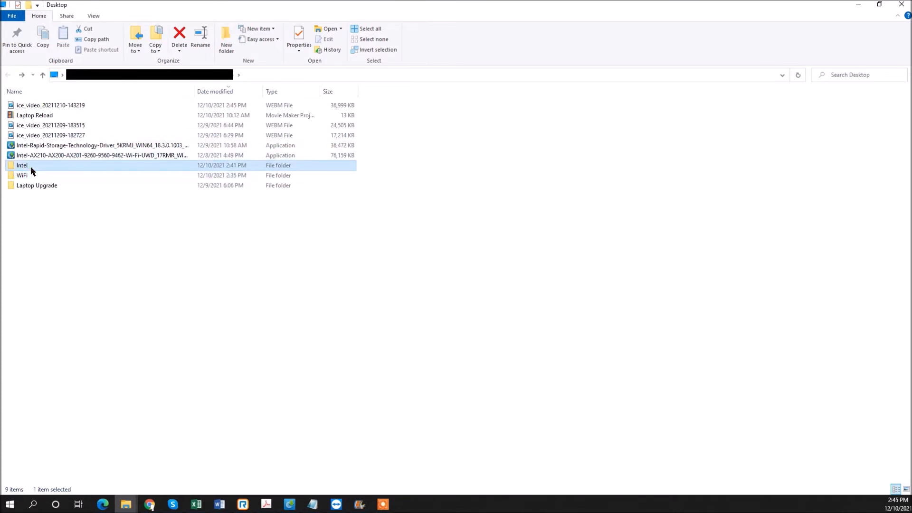
double_click(22, 165)
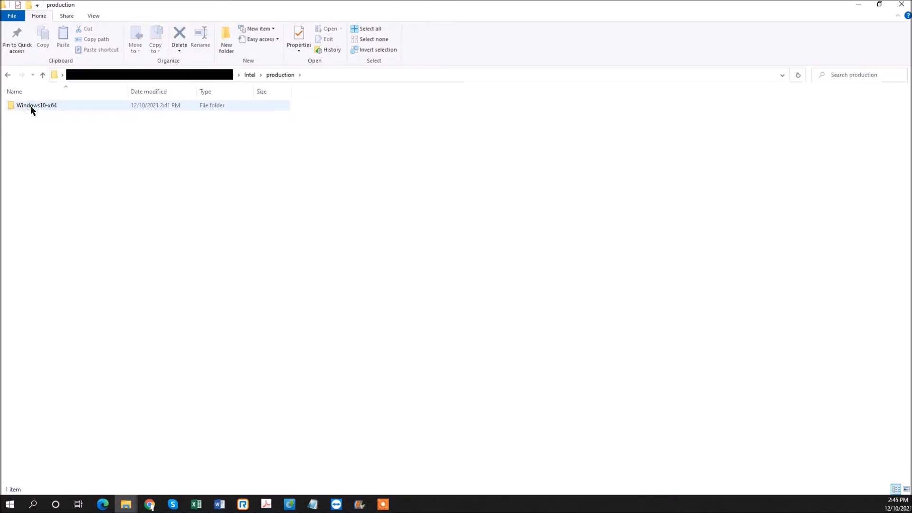
double_click(36, 105)
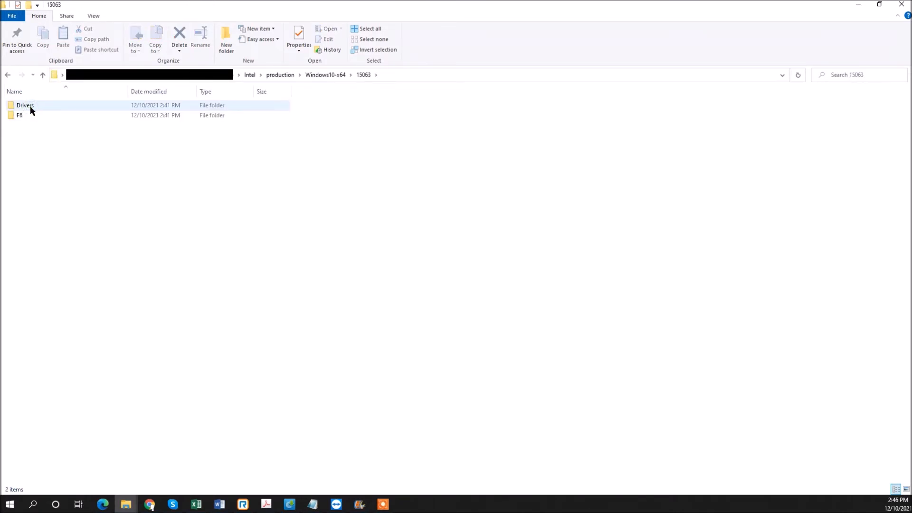
double_click(25, 105)
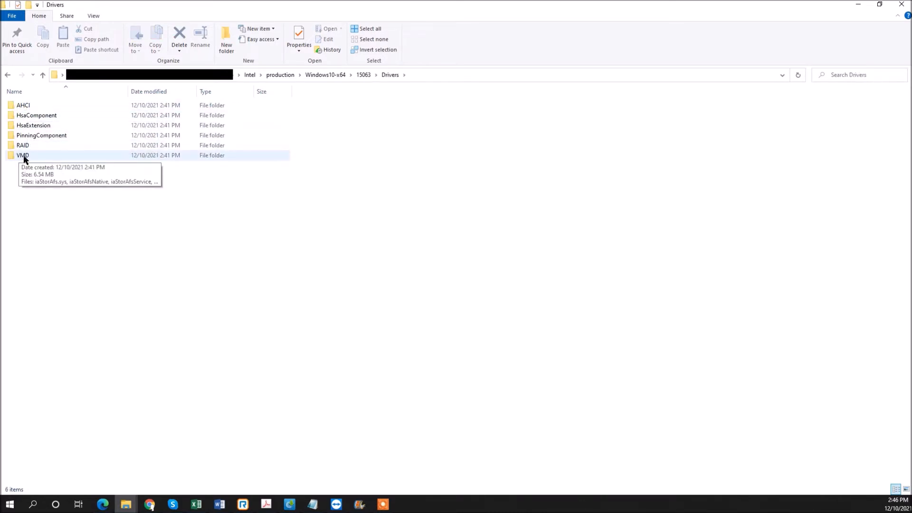
double_click(22, 156)
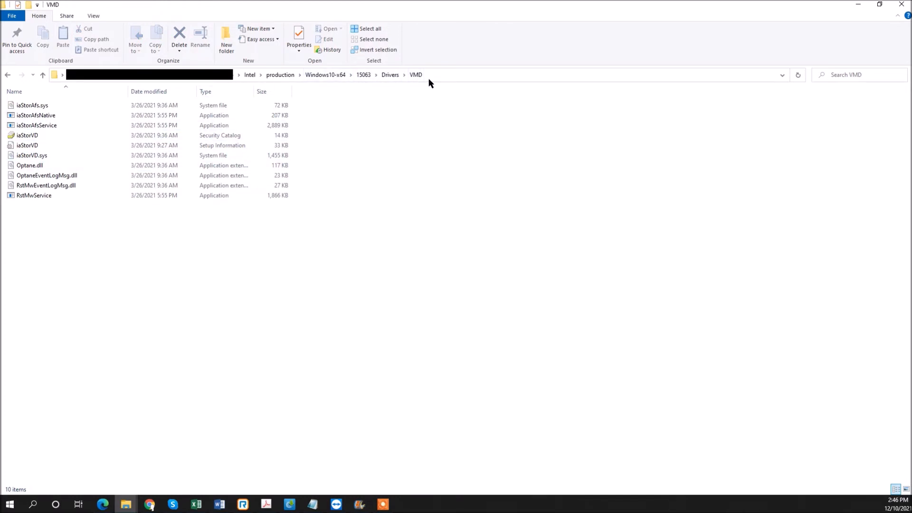
mouse_move(8, 74)
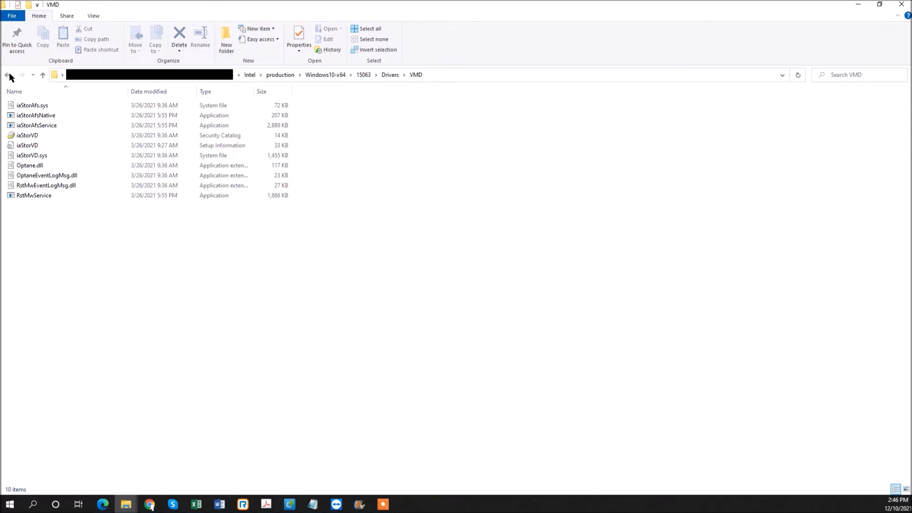
click(9, 75)
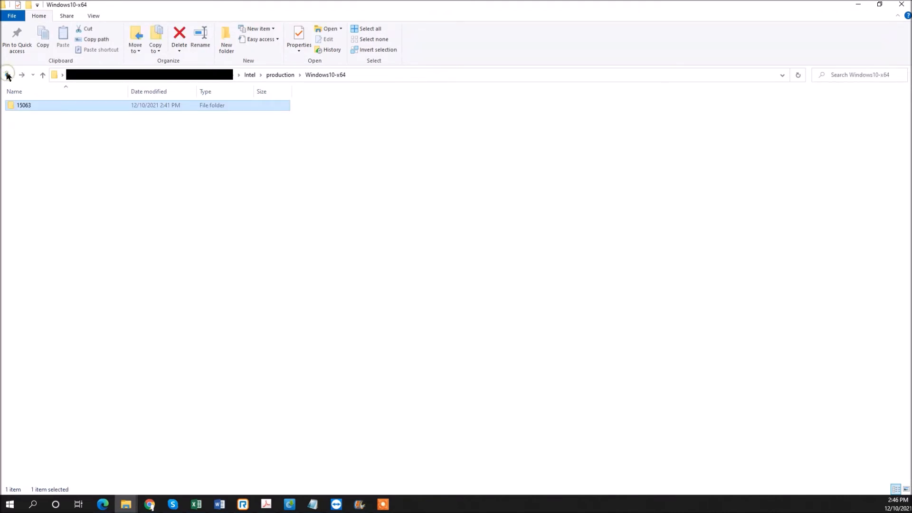
click(7, 75)
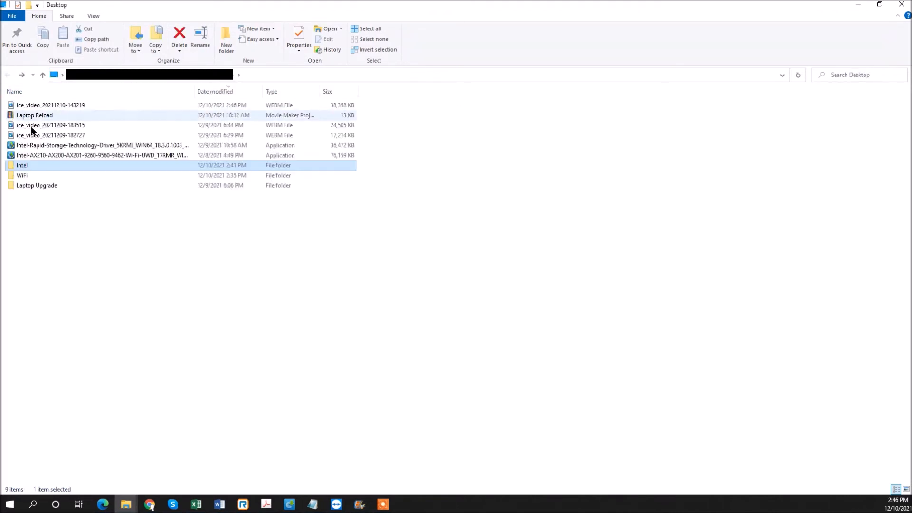
mouse_move(22, 165)
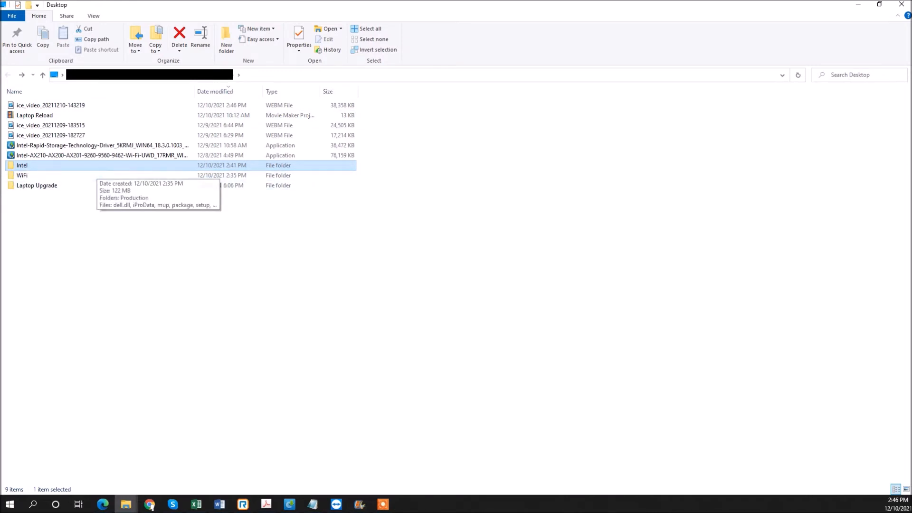
mouse_move(285, 337)
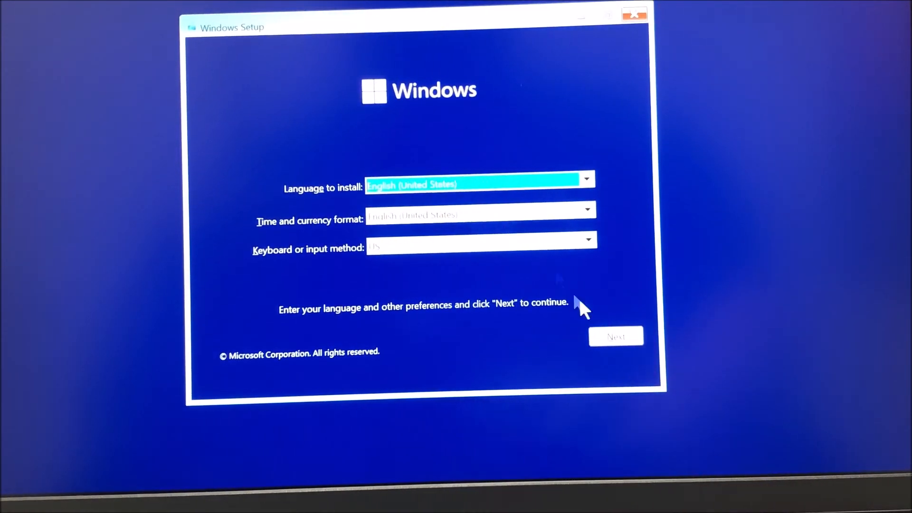
Pass the language screen, Install now, accept the license, and choose Custom: Install Windows only
click(614, 336)
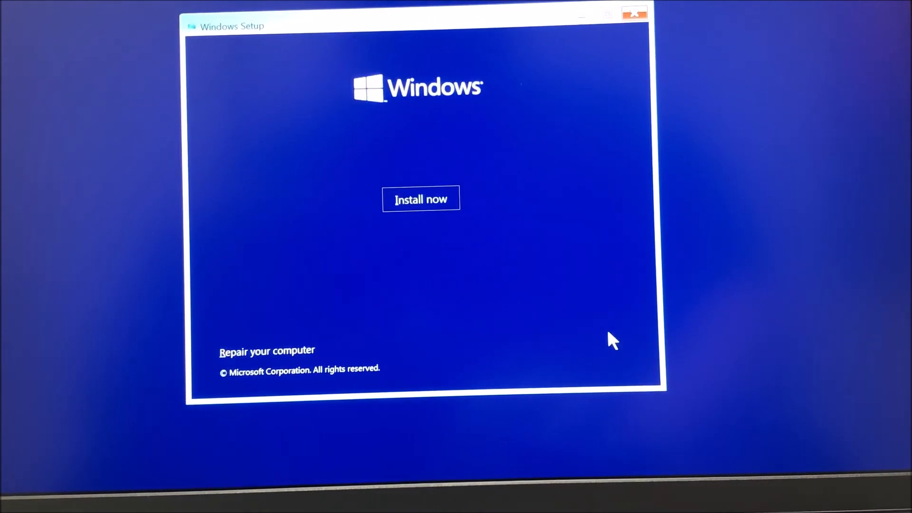
mouse_move(454, 218)
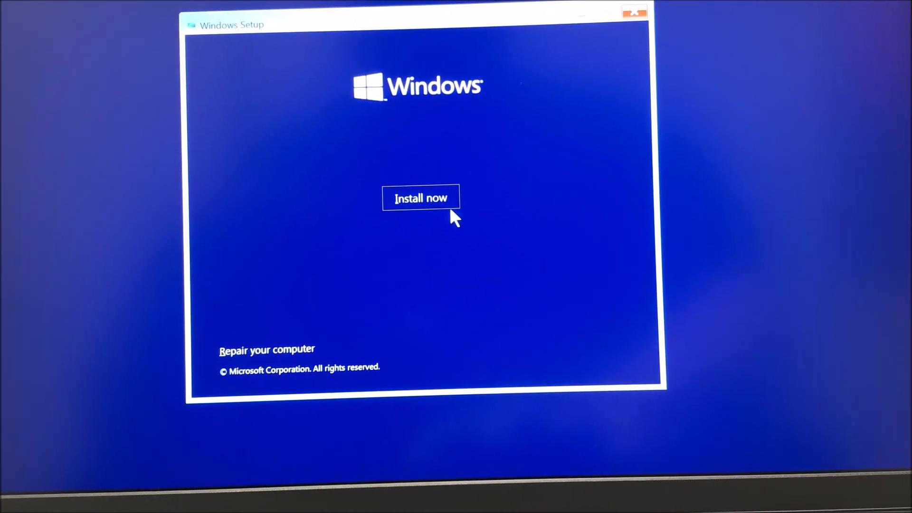
click(420, 198)
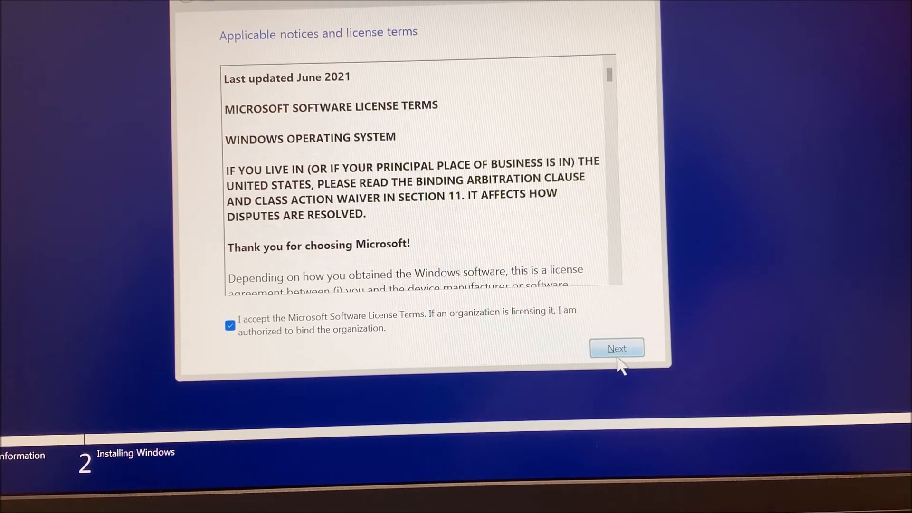
click(616, 348)
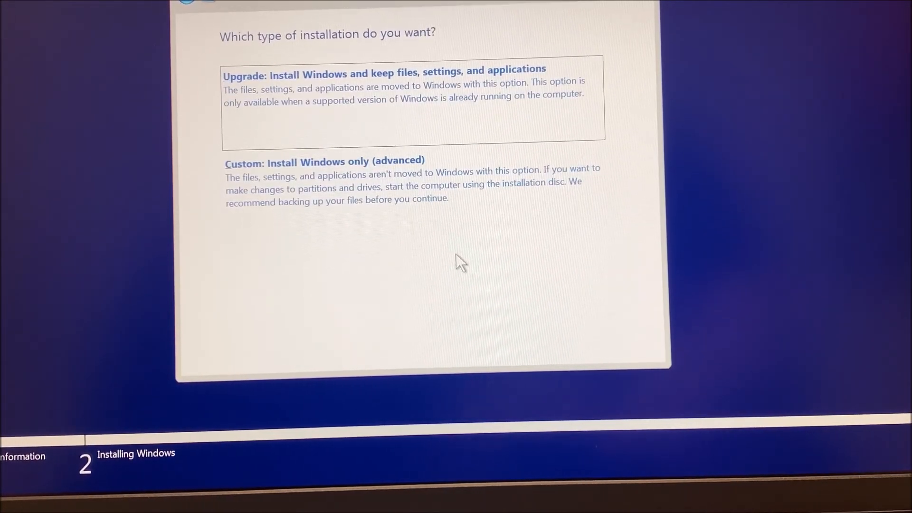
click(324, 161)
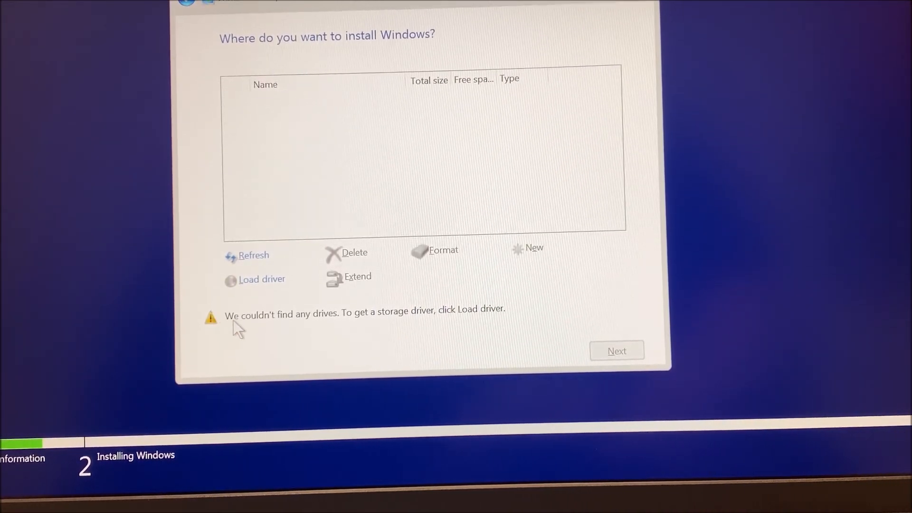
mouse_move(270, 293)
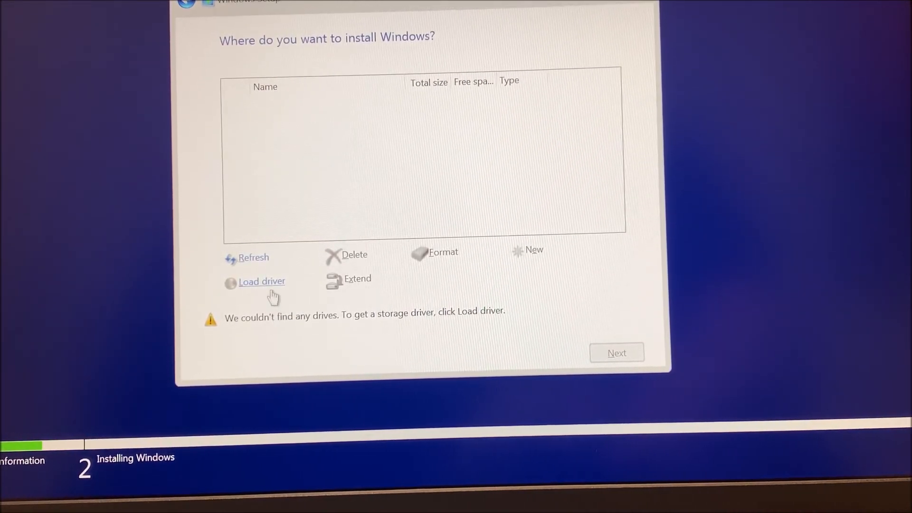
Load the VMD Controller 9A0B driver from Intel\production\Windows10-x64\15063\Drivers\VMD
click(261, 280)
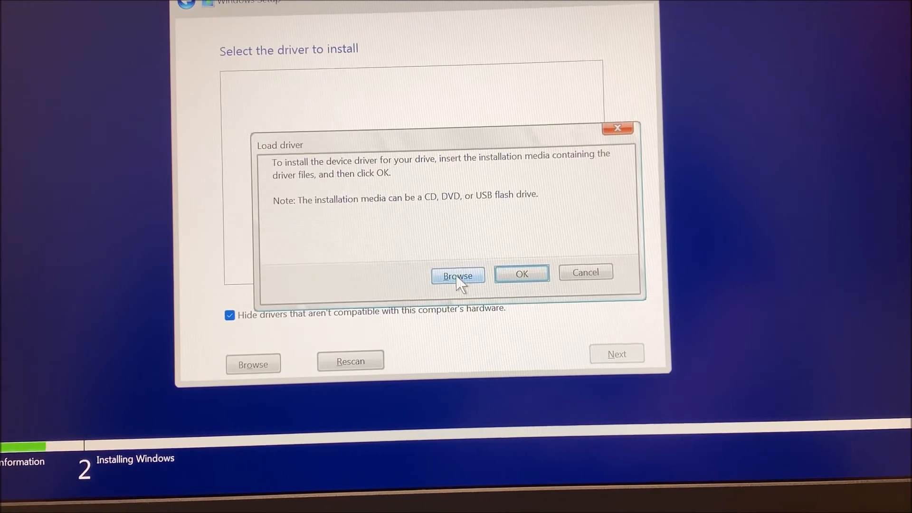
click(457, 274)
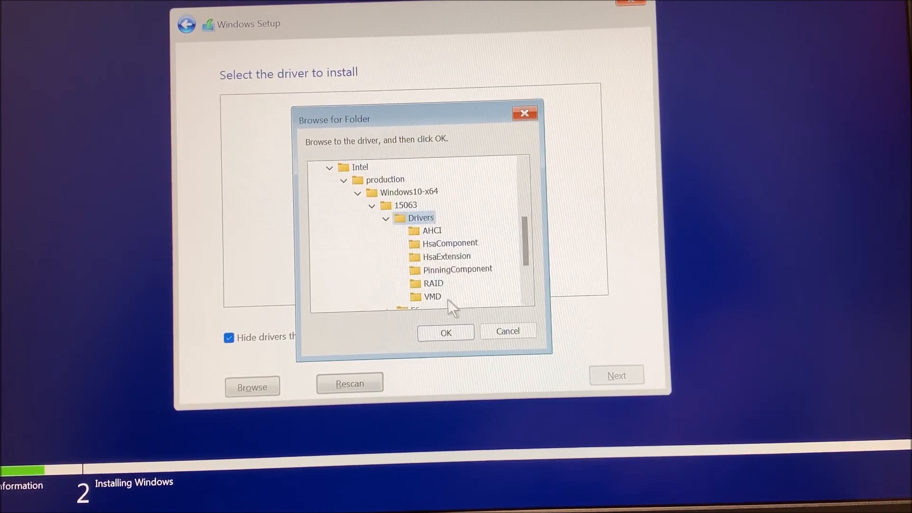
click(432, 296)
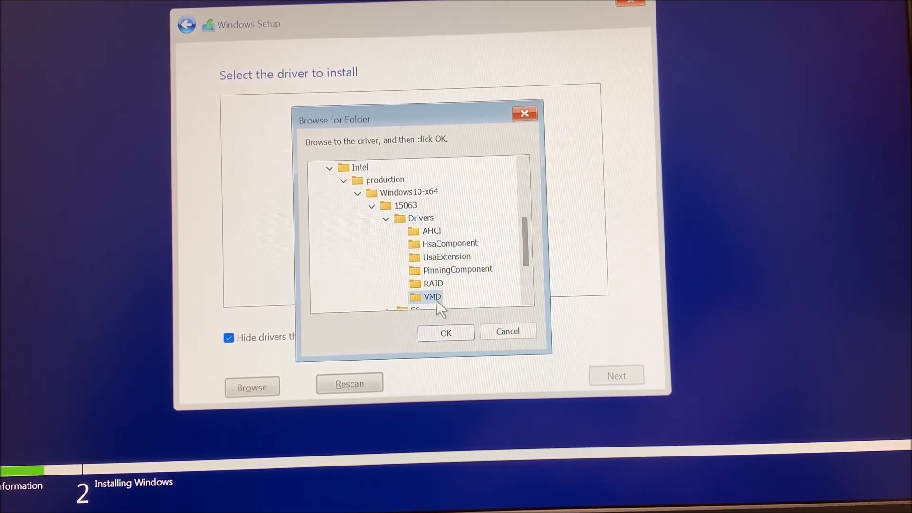
click(445, 331)
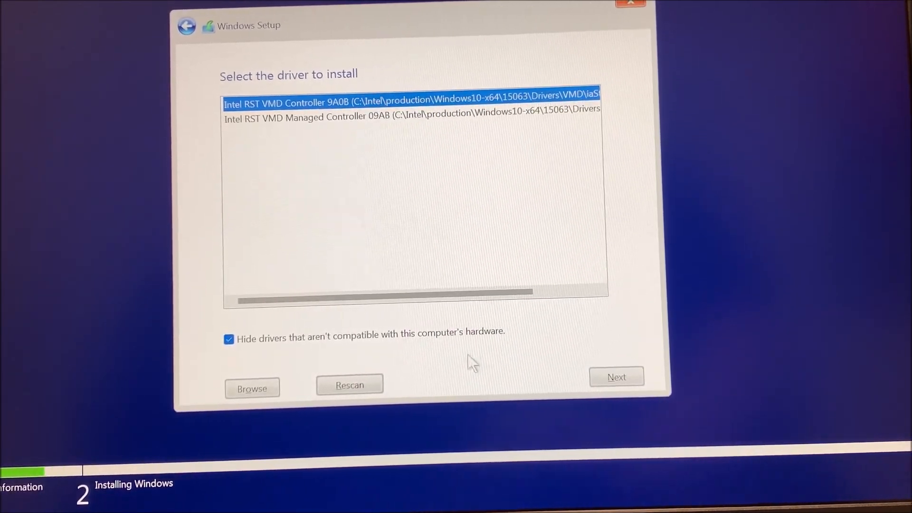
click(616, 377)
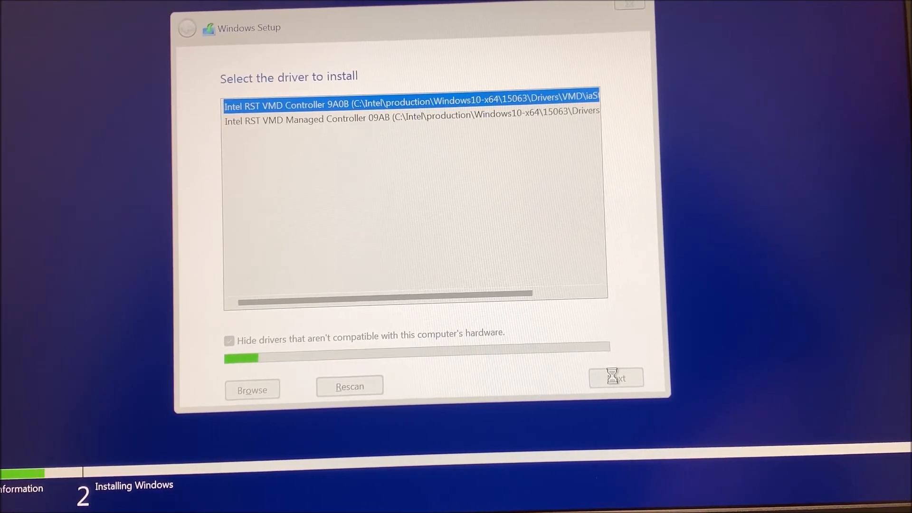
Install onto Drive 1 Partition 3: OS and accept the Windows.old warning
click(615, 377)
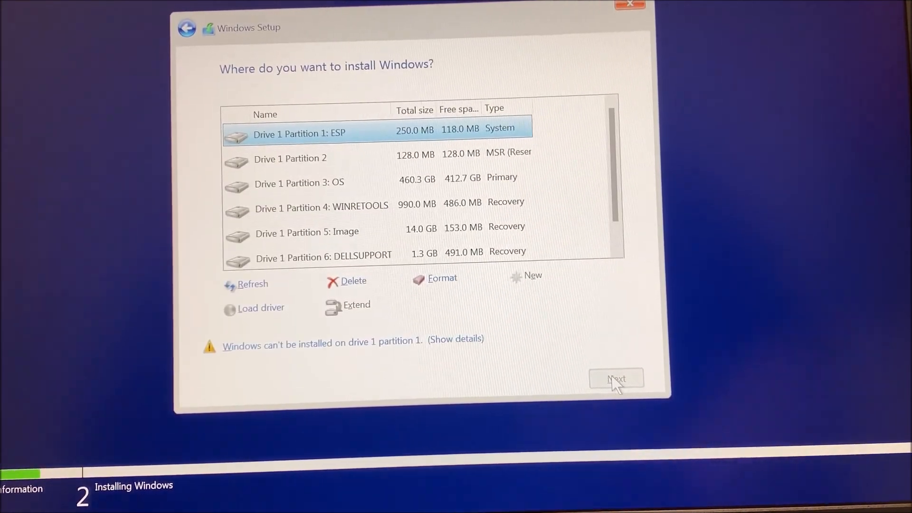
click(616, 378)
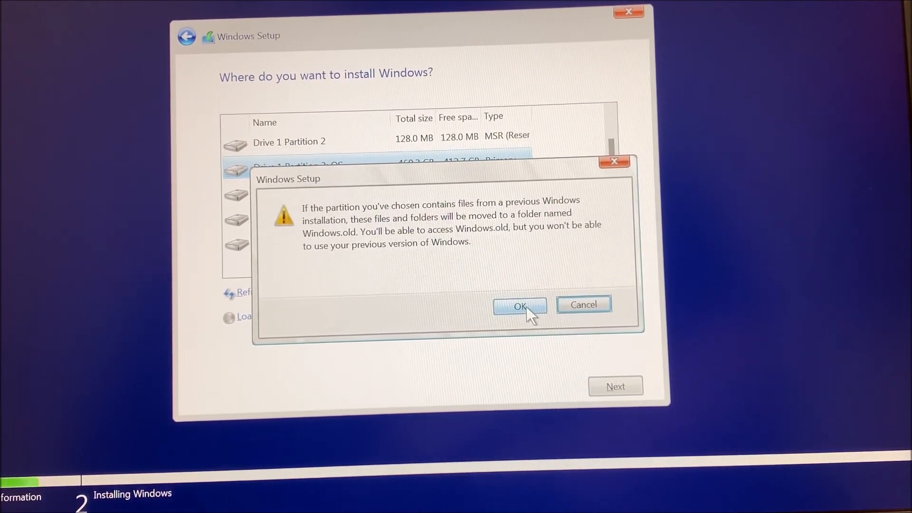
click(519, 306)
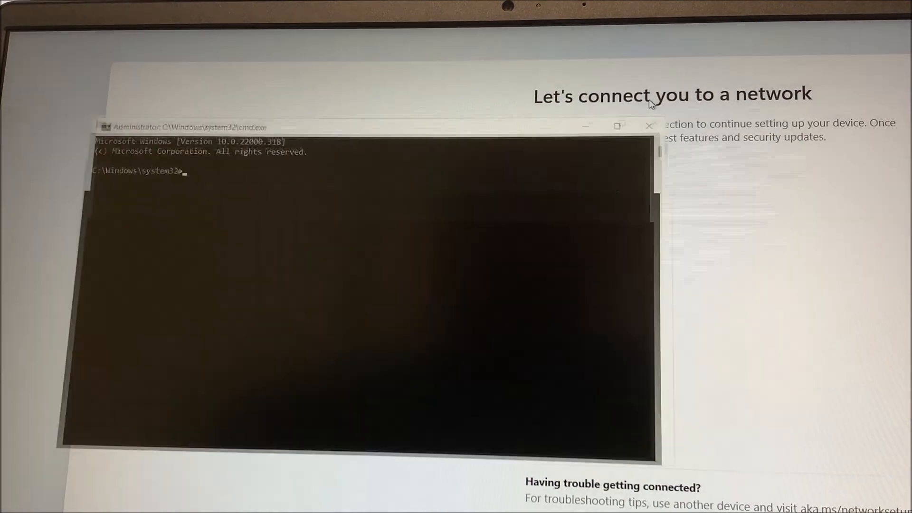
Run diskpart 'list volume' to confirm the USB drive ESD-USB is D:, then exit
text(di)
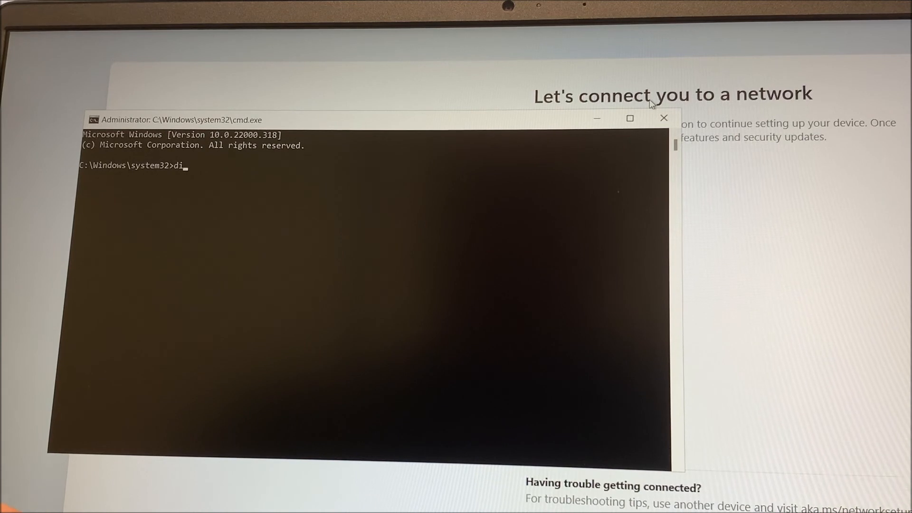
text(skpart)
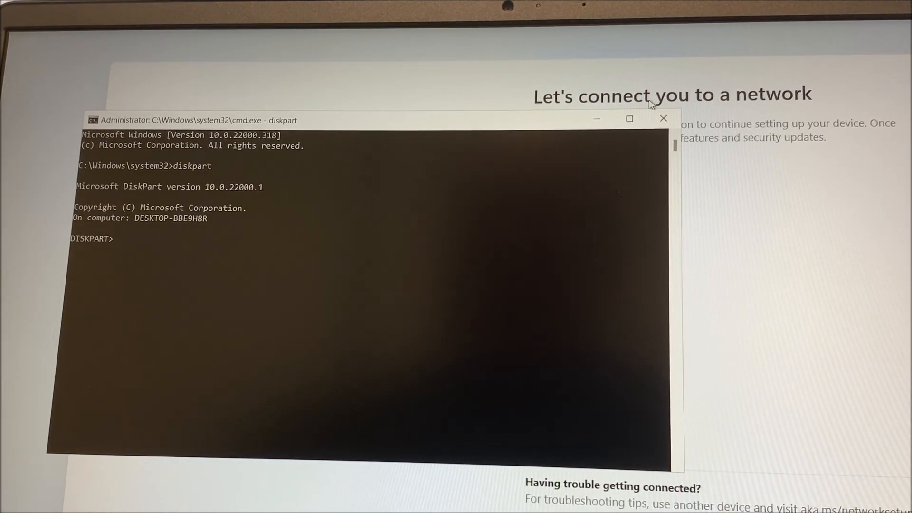
text(list)
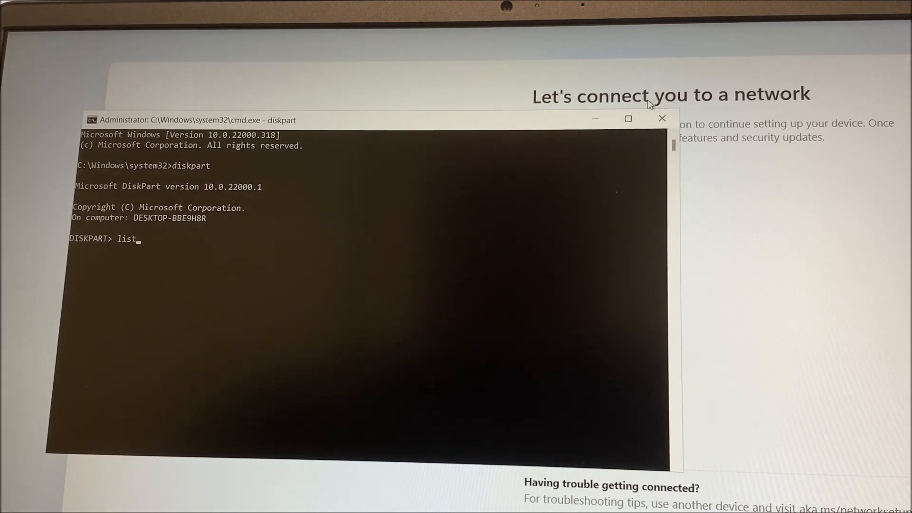
text(volume)
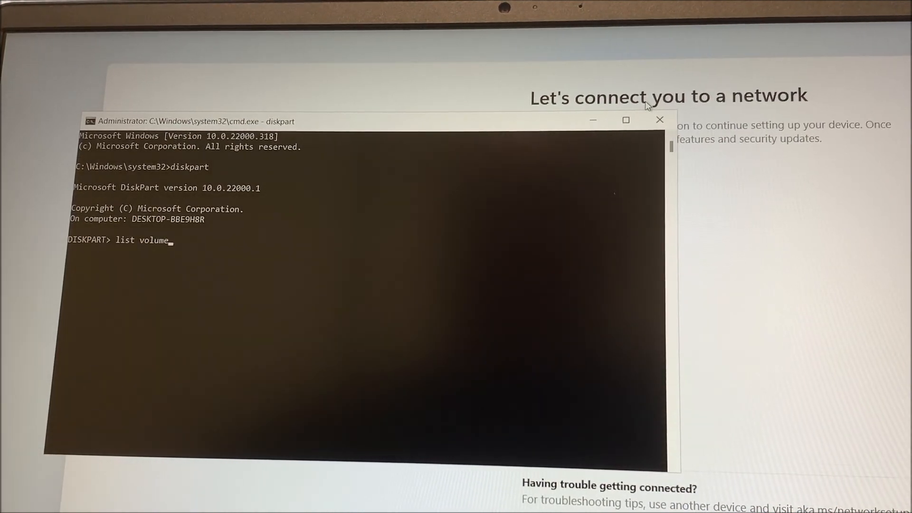
key(enter)
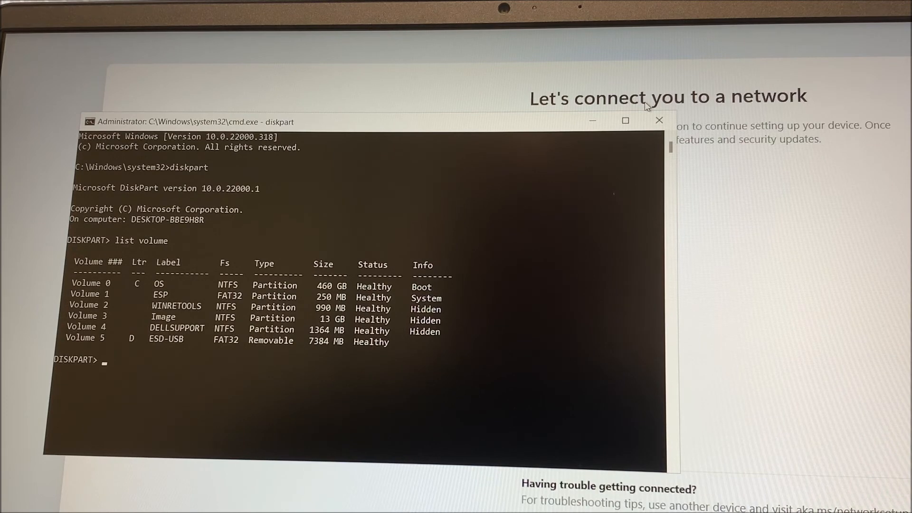
text(exit)
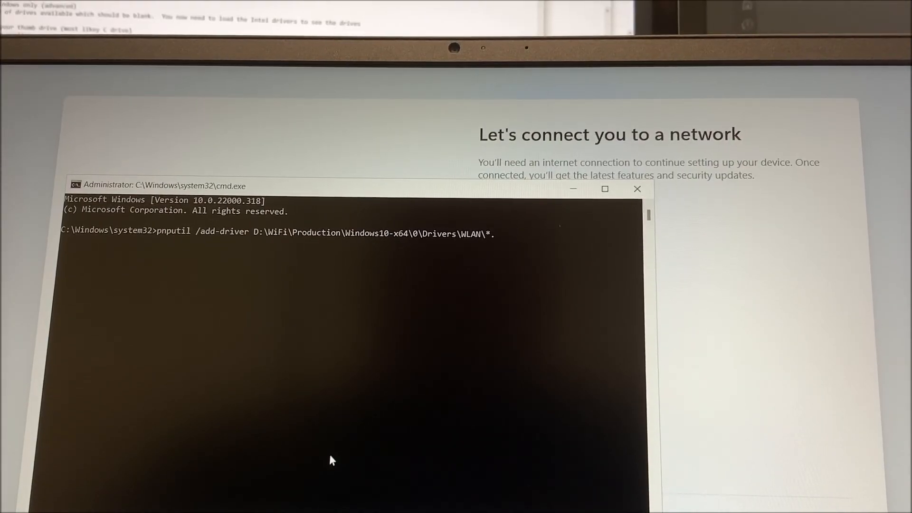
Add the D:\WiFi WLAN *.inf drivers with pnputil, then restart with shutdown /r
text(inf)
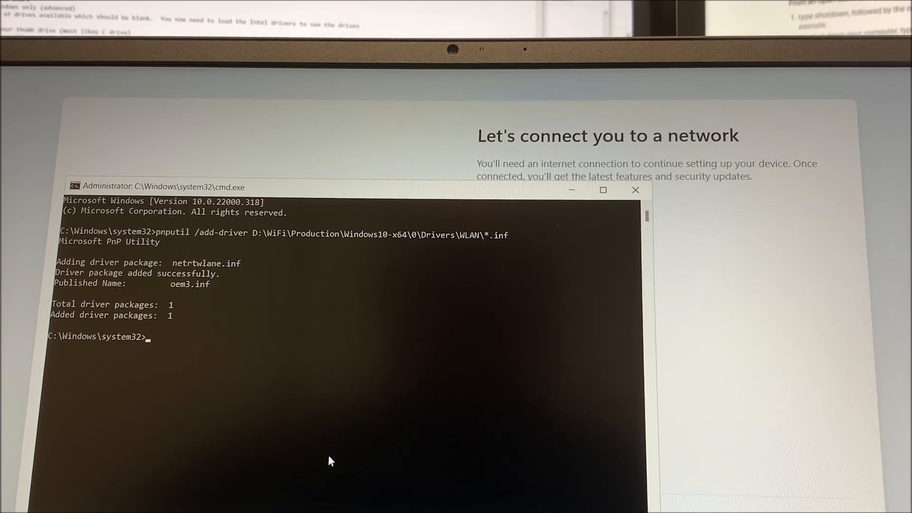
text(shu)
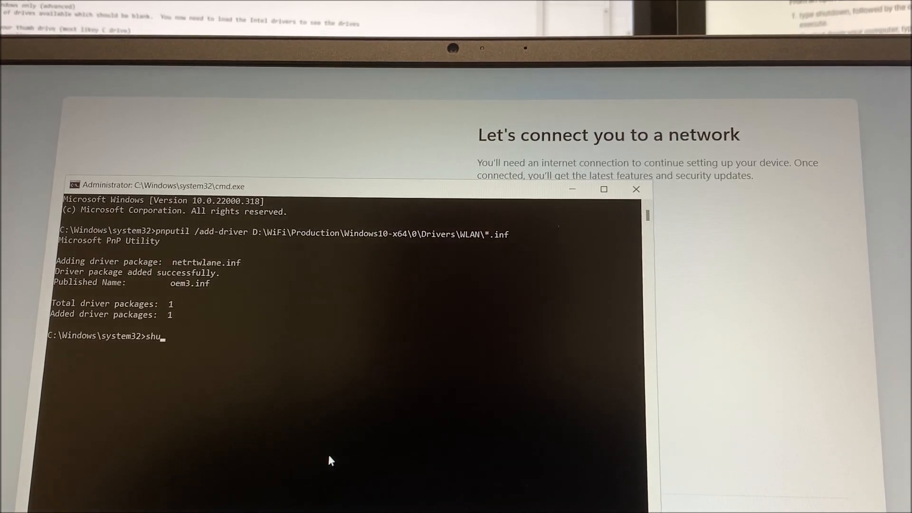
text(tdown /r)
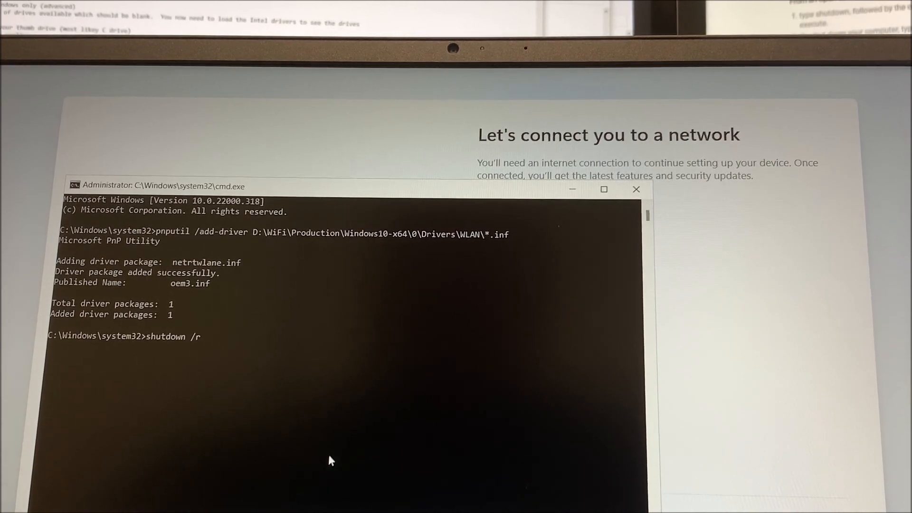
key(enter)
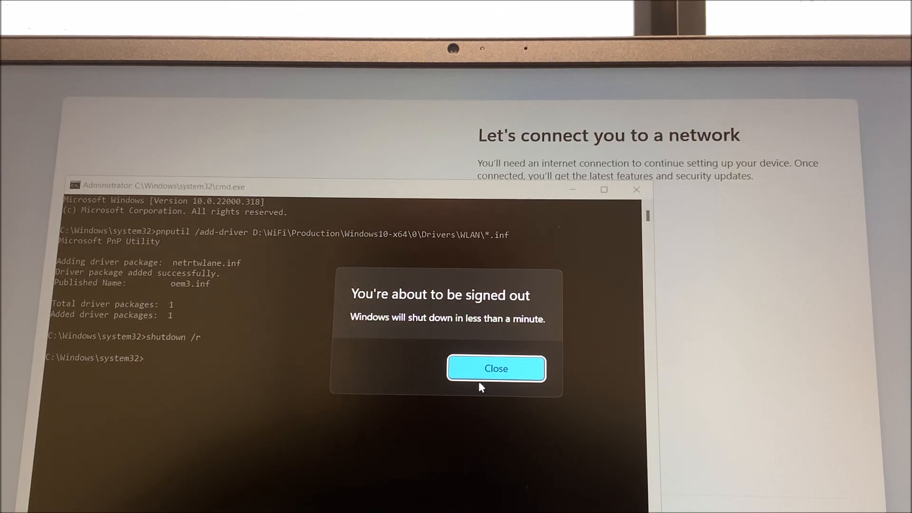
click(495, 368)
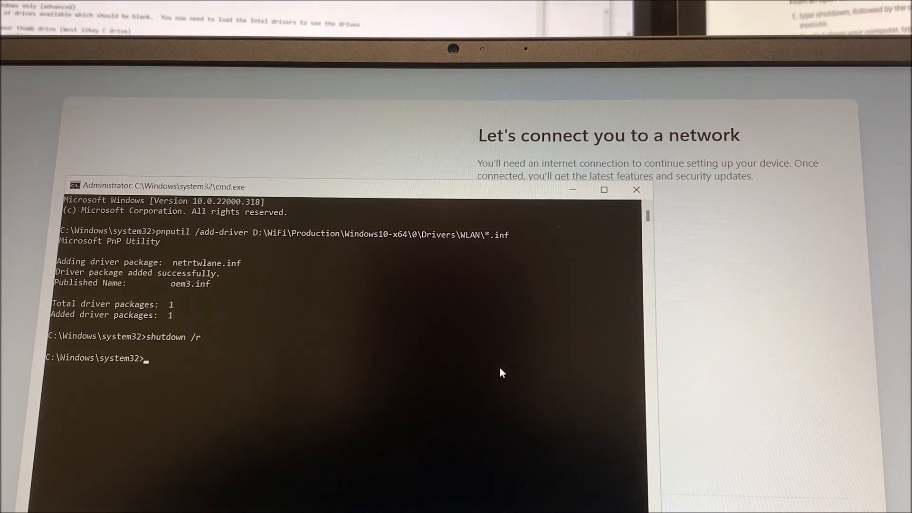